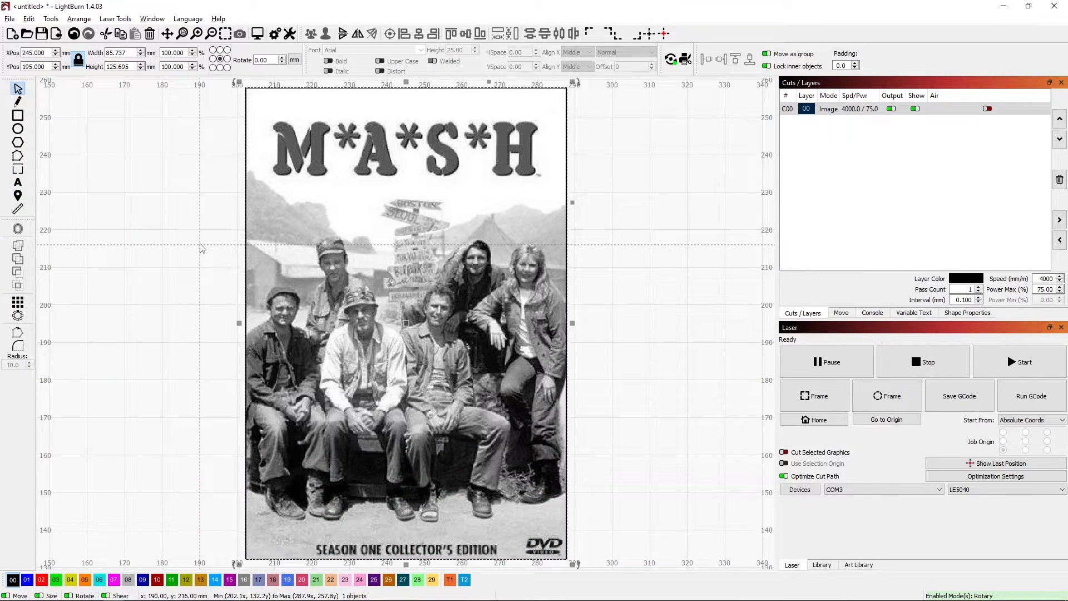
mouse_move(439, 334)
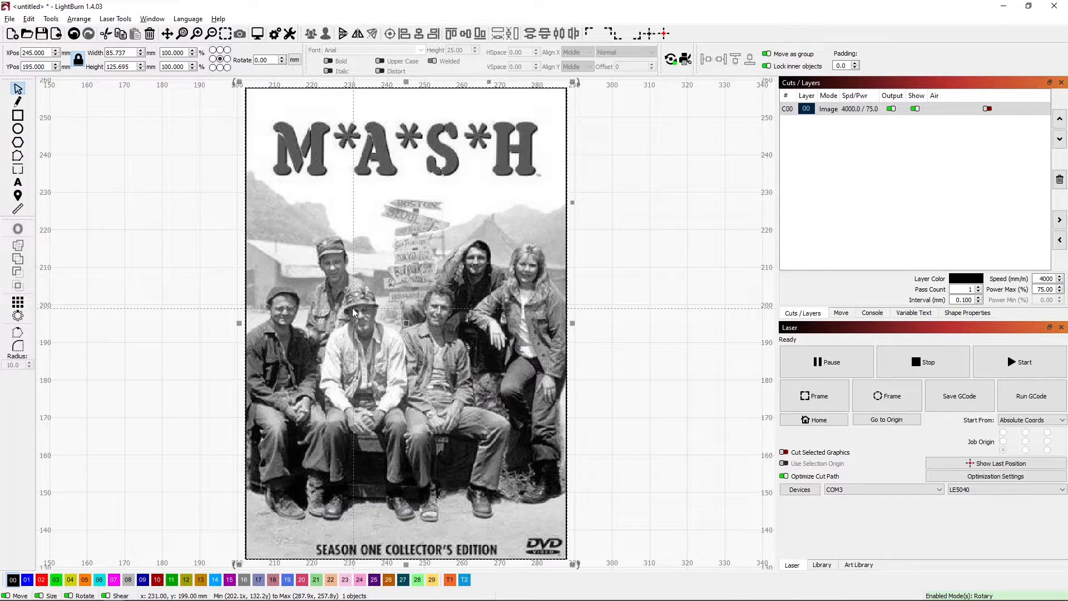
mouse_move(353, 324)
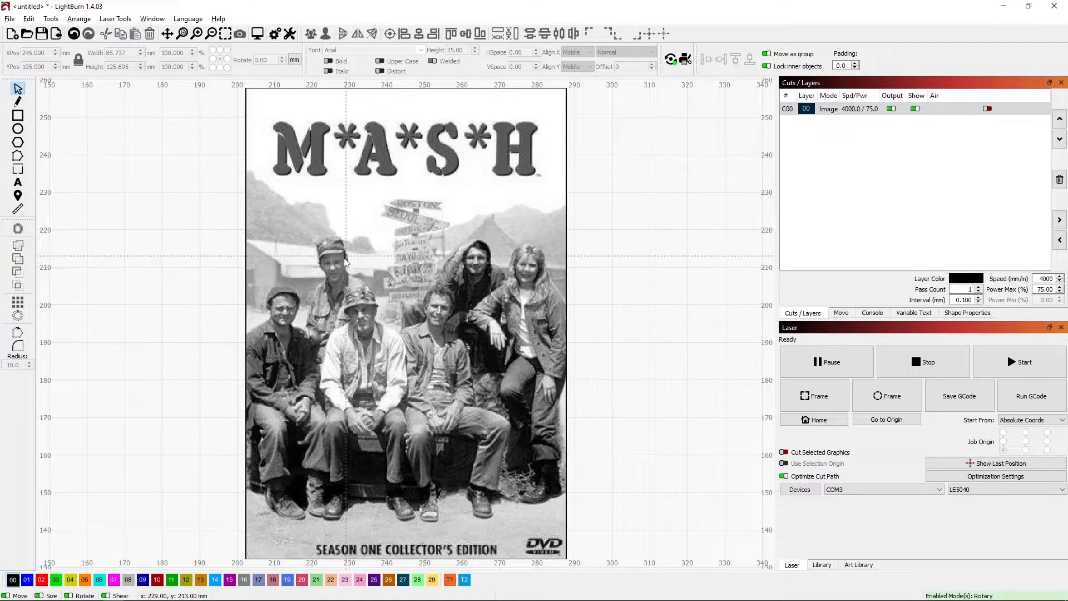
mouse_move(336, 266)
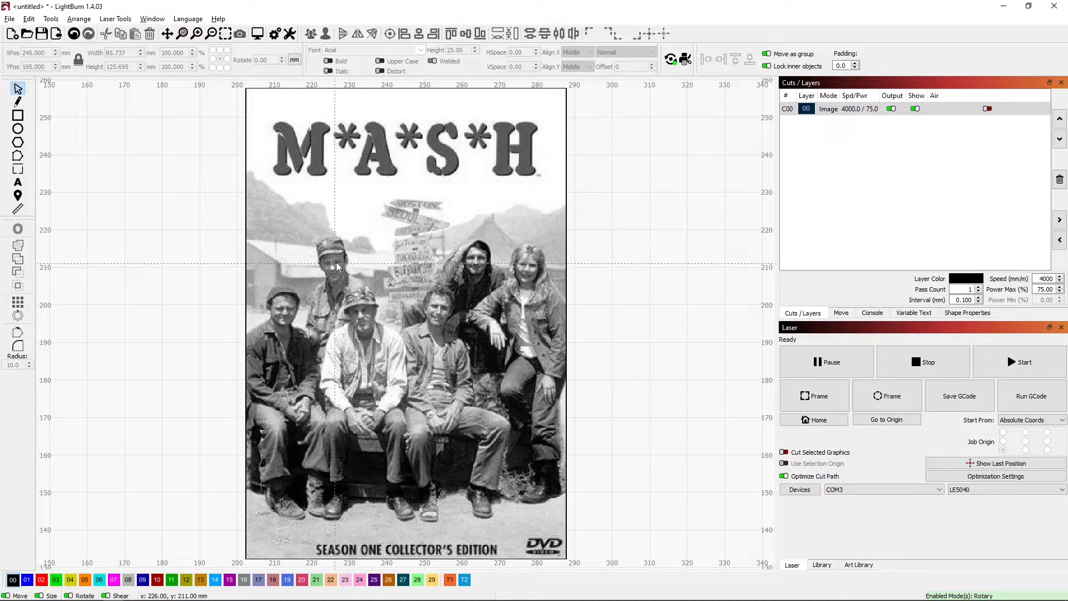
Step: Start Trace Image on the M*A*S*H cover photo from its right-click actions
left_click(336, 266)
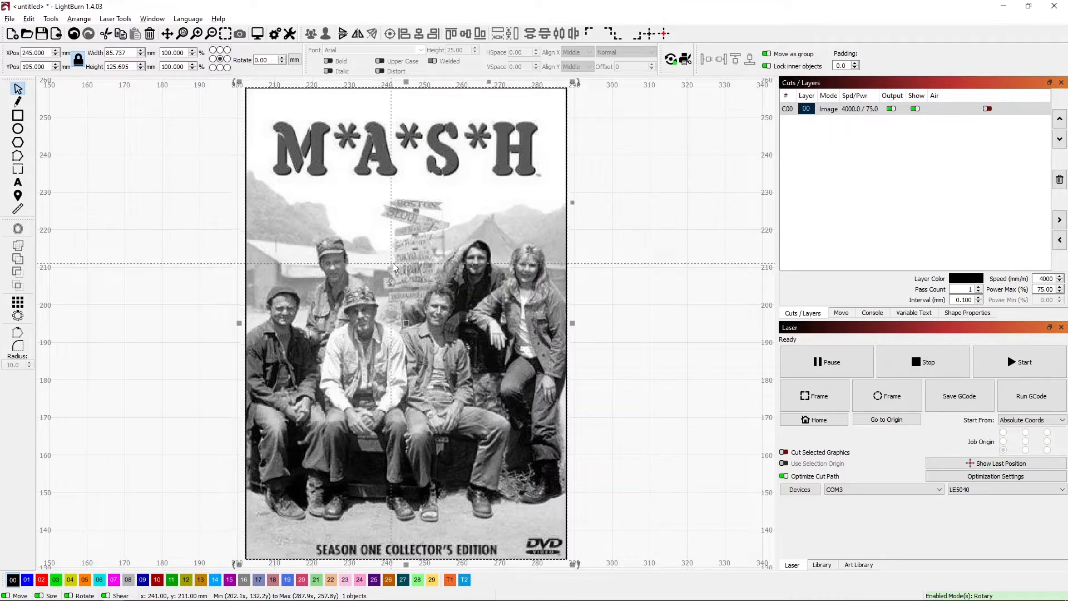
right_click(392, 265)
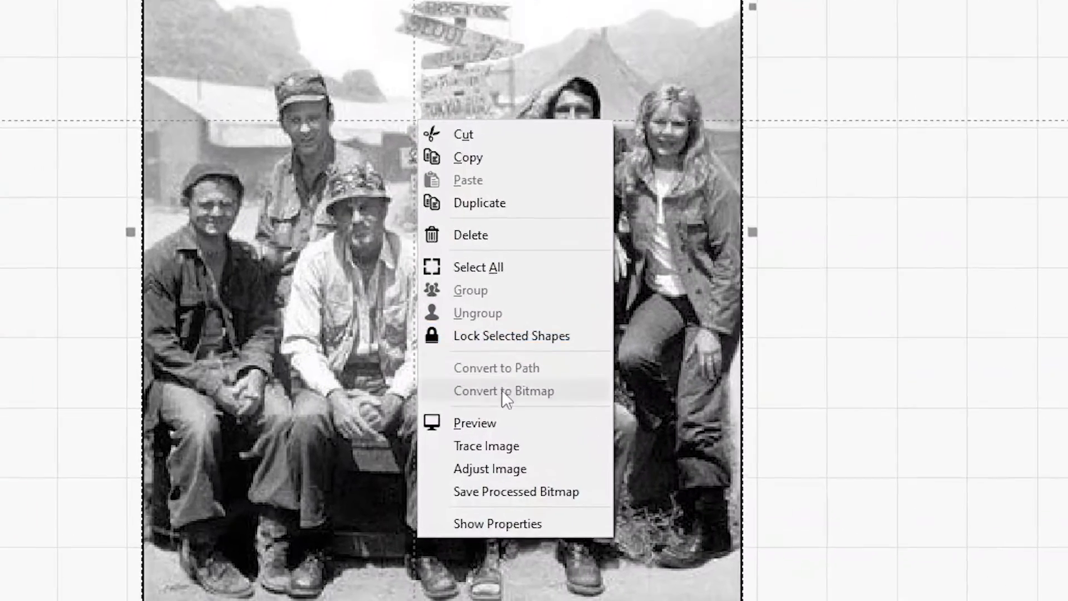
mouse_move(495, 447)
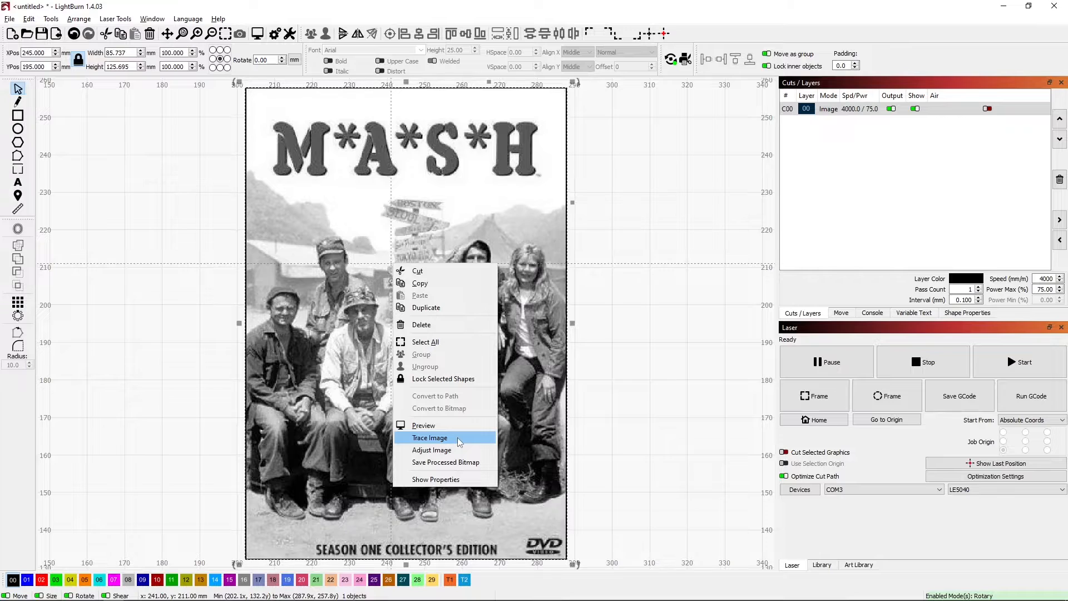
left_click(429, 439)
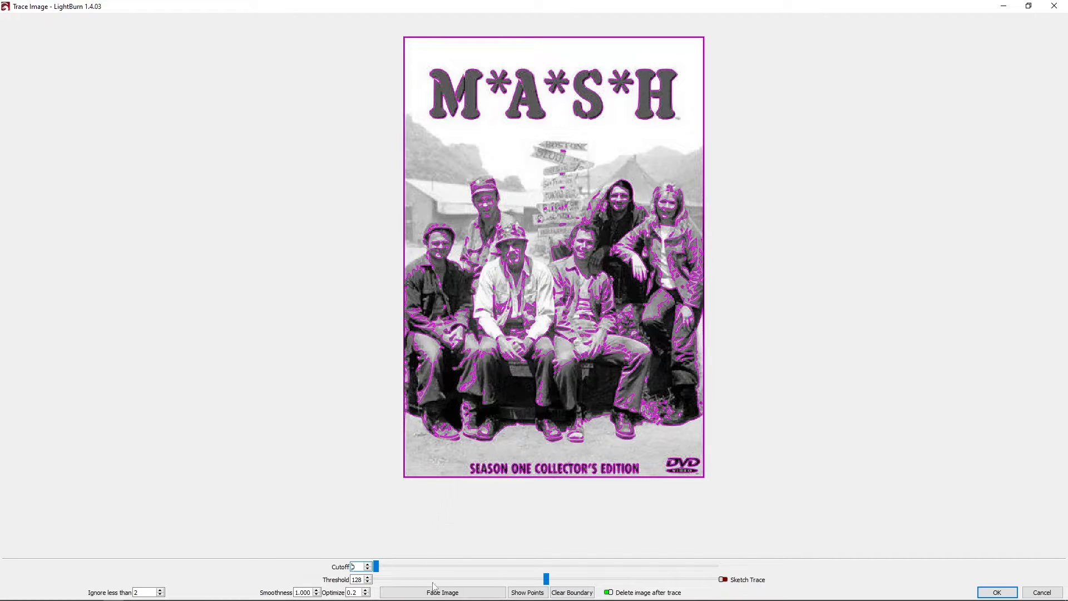
left_click(441, 592)
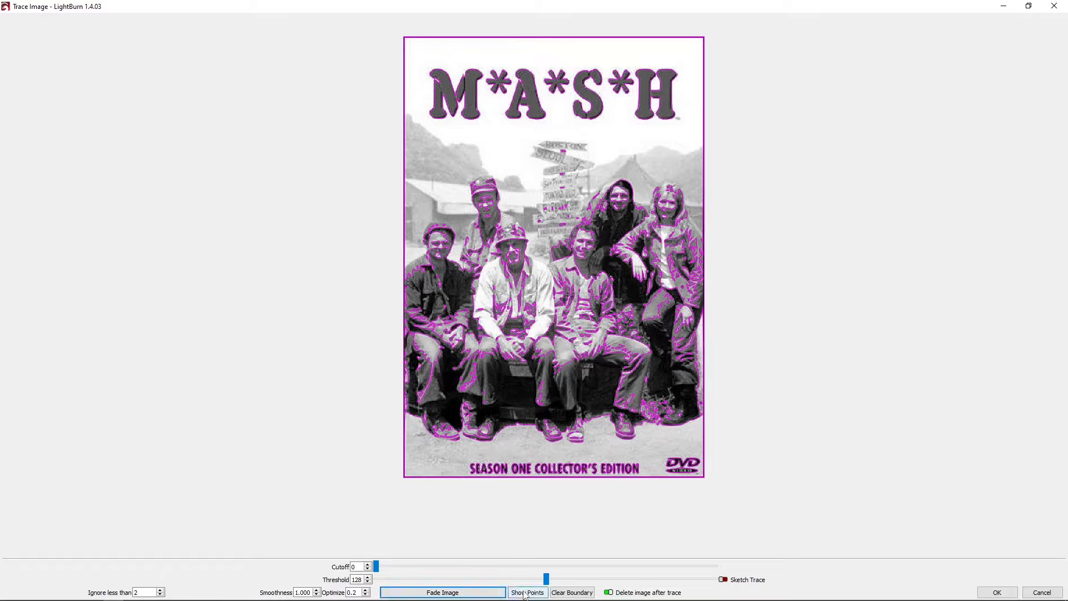
left_click(527, 592)
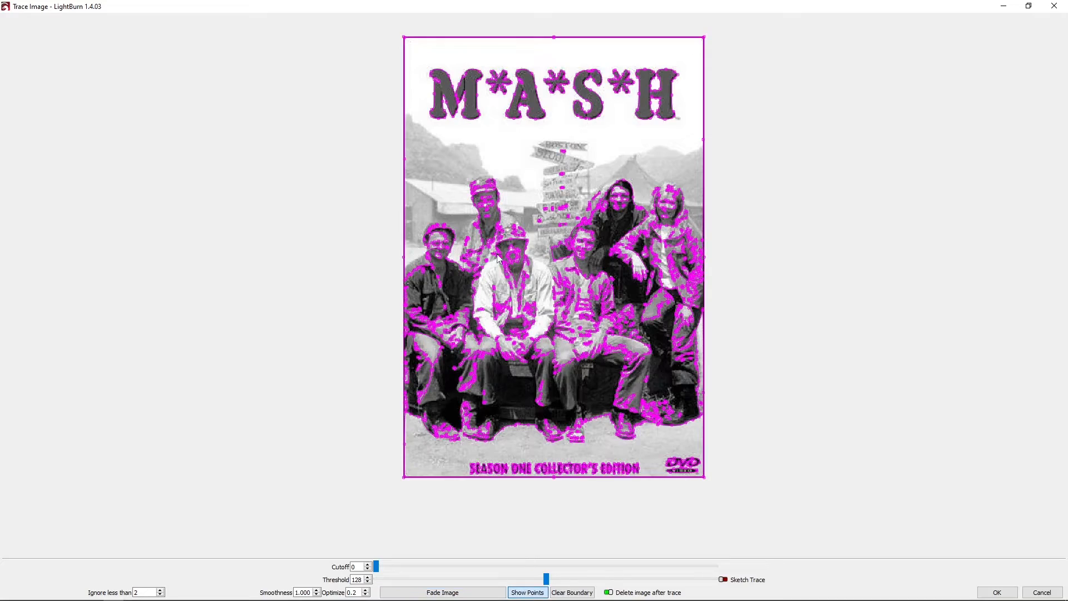
scroll("up", 3)
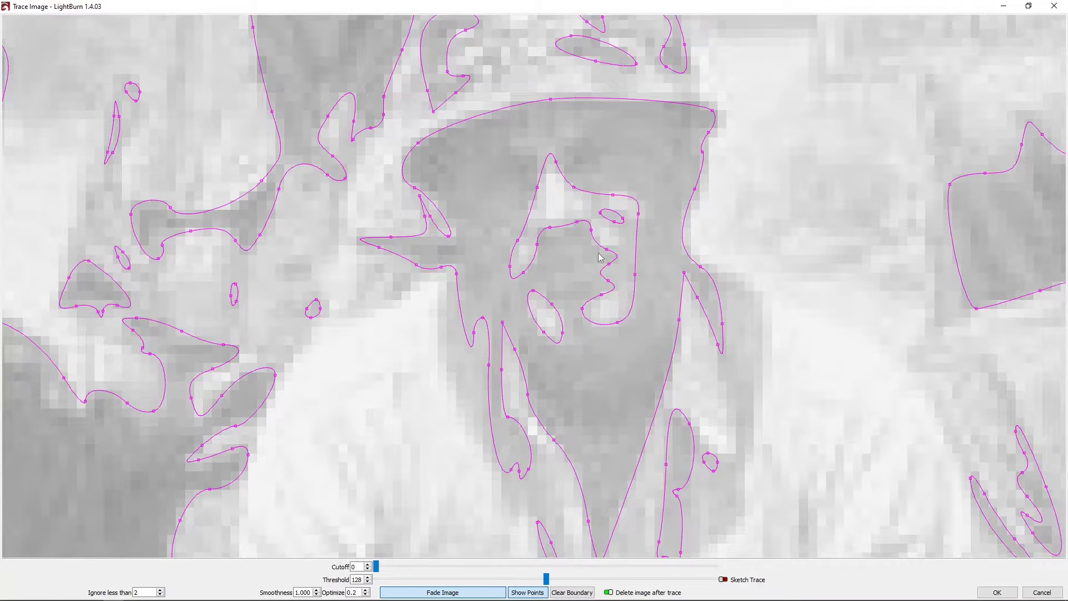
mouse_move(602, 198)
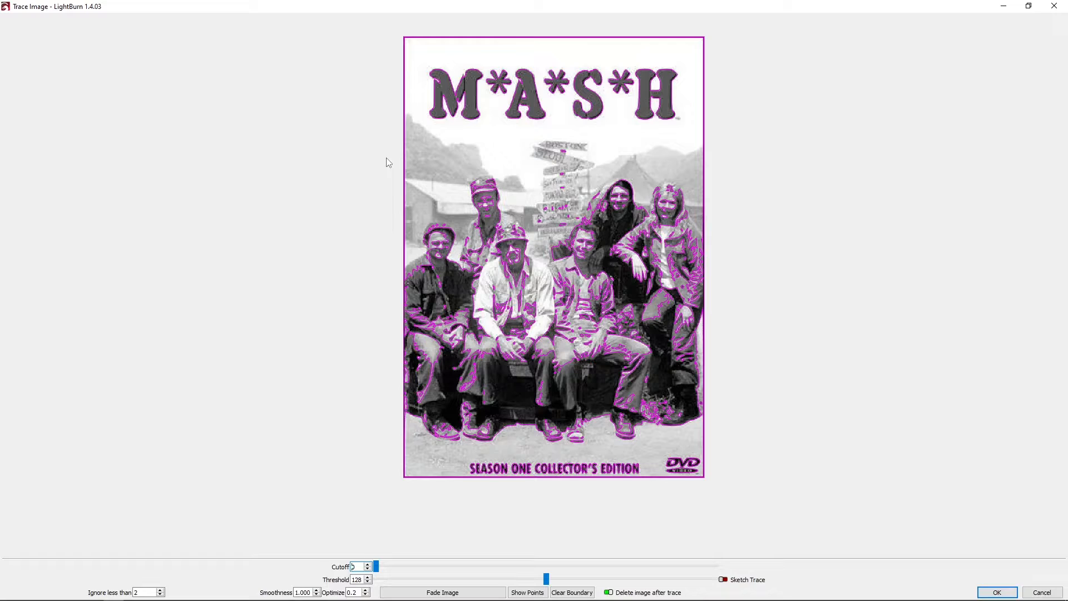
mouse_move(427, 139)
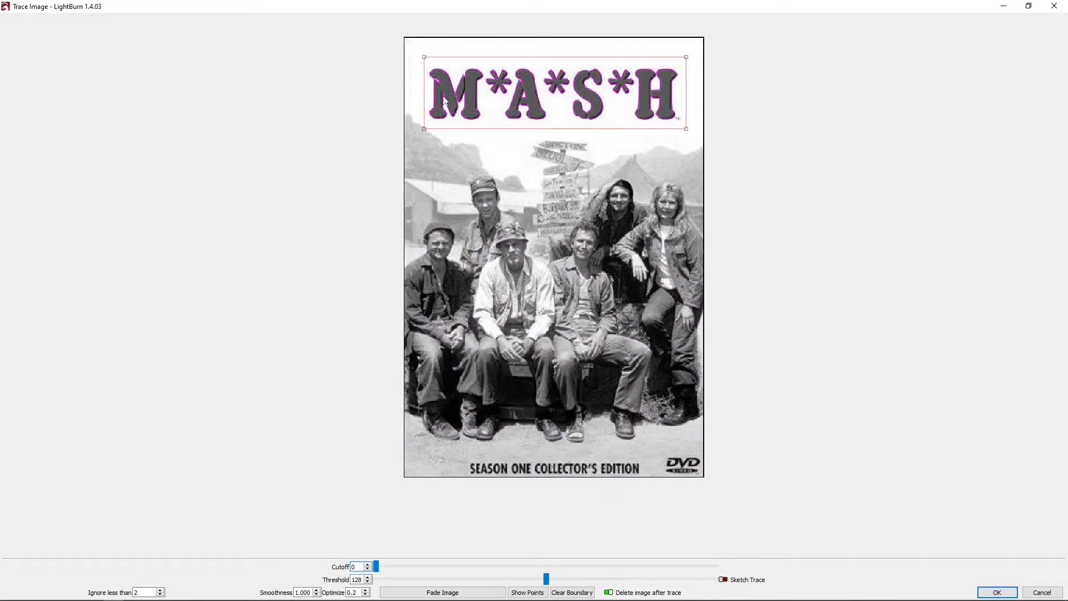
Step: Fade the photo behind the traced outlines and toggle the node display on and off
left_click(442, 592)
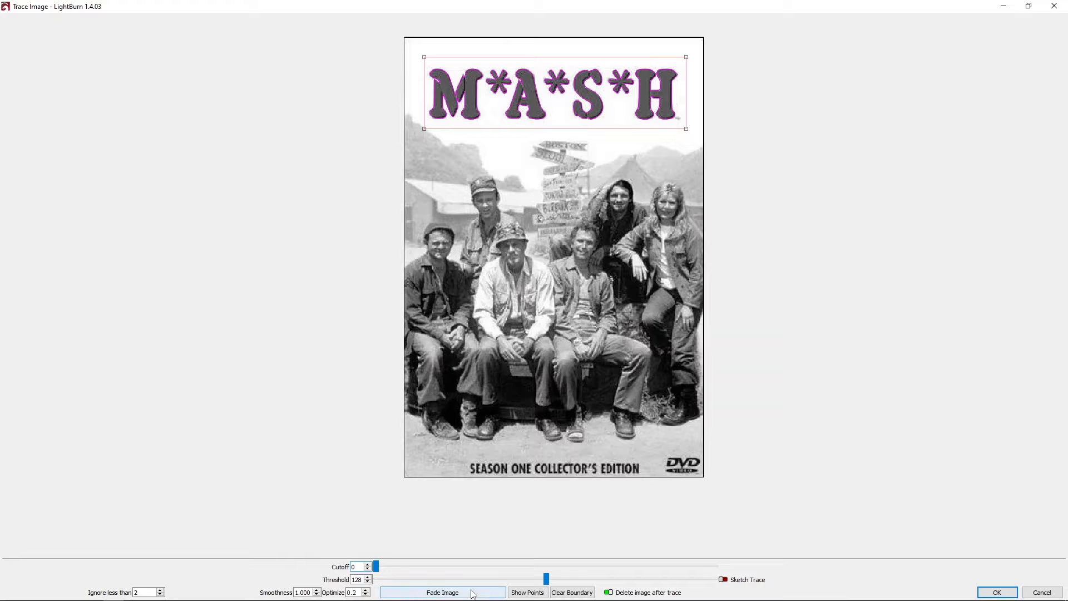
left_click(442, 592)
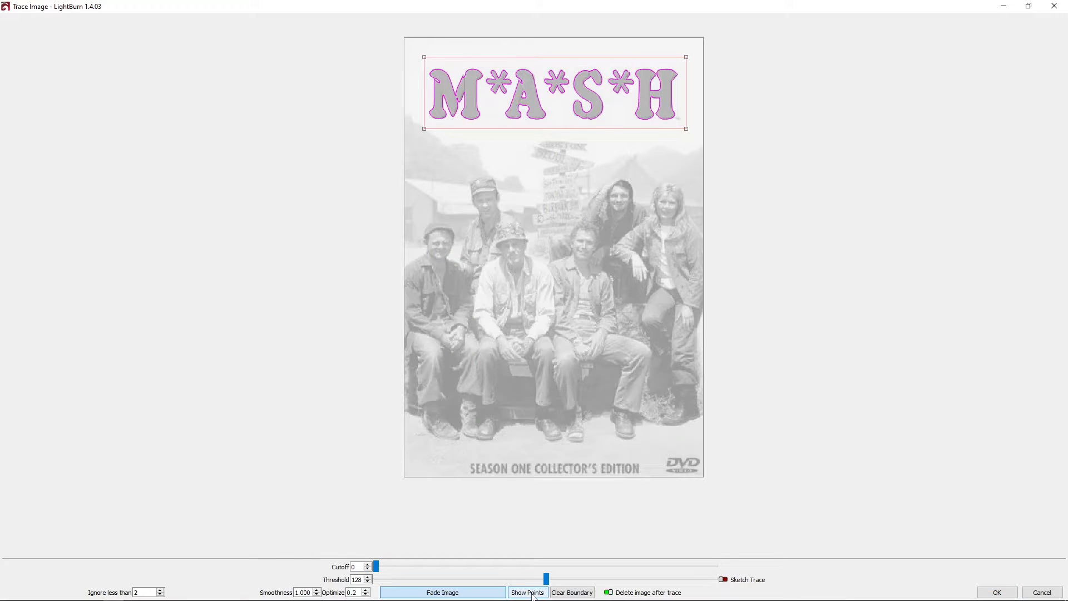
left_click(526, 592)
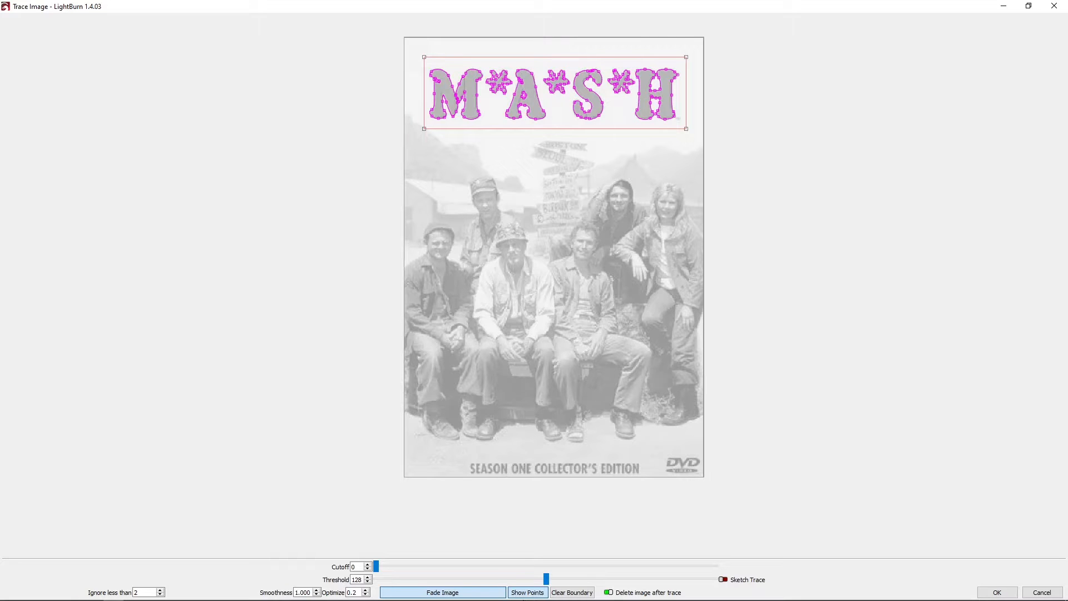
left_click(442, 592)
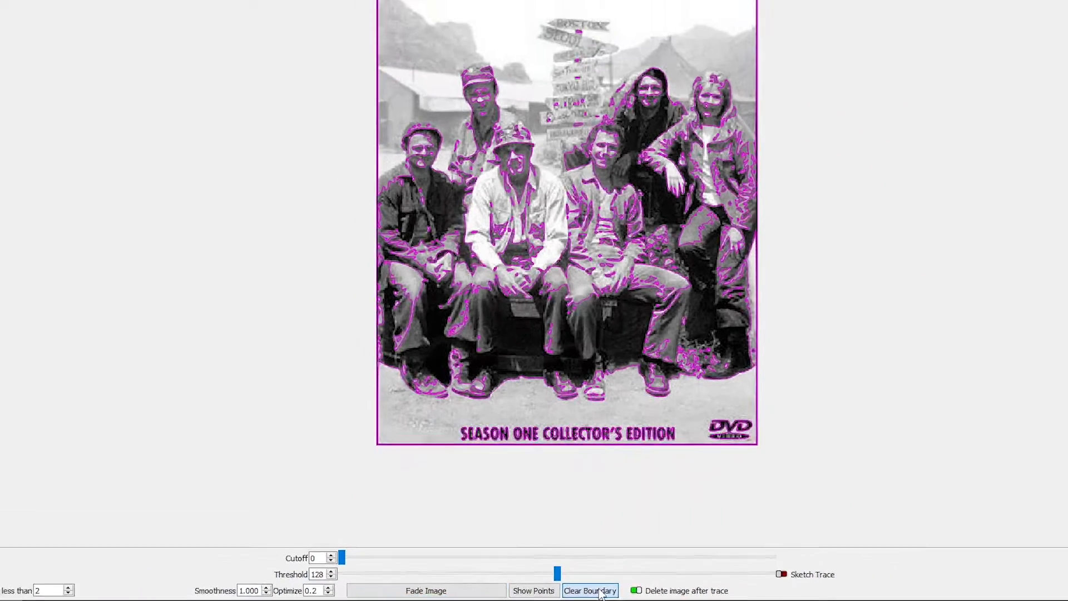
Step: Clear the trace boundary and redraw it around the M*A*S*H title
left_click(590, 591)
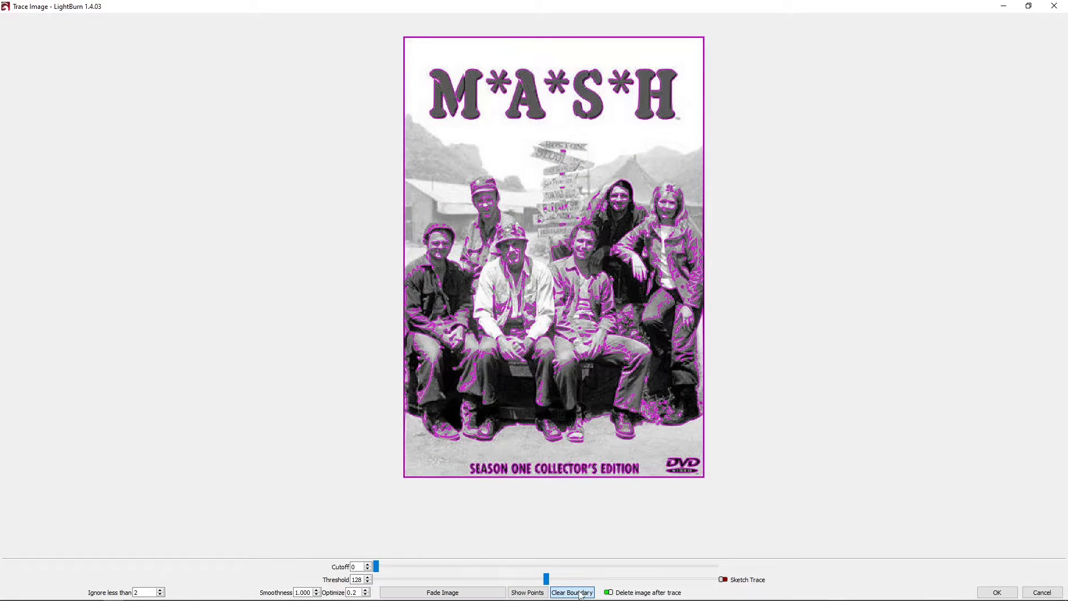
left_click(570, 592)
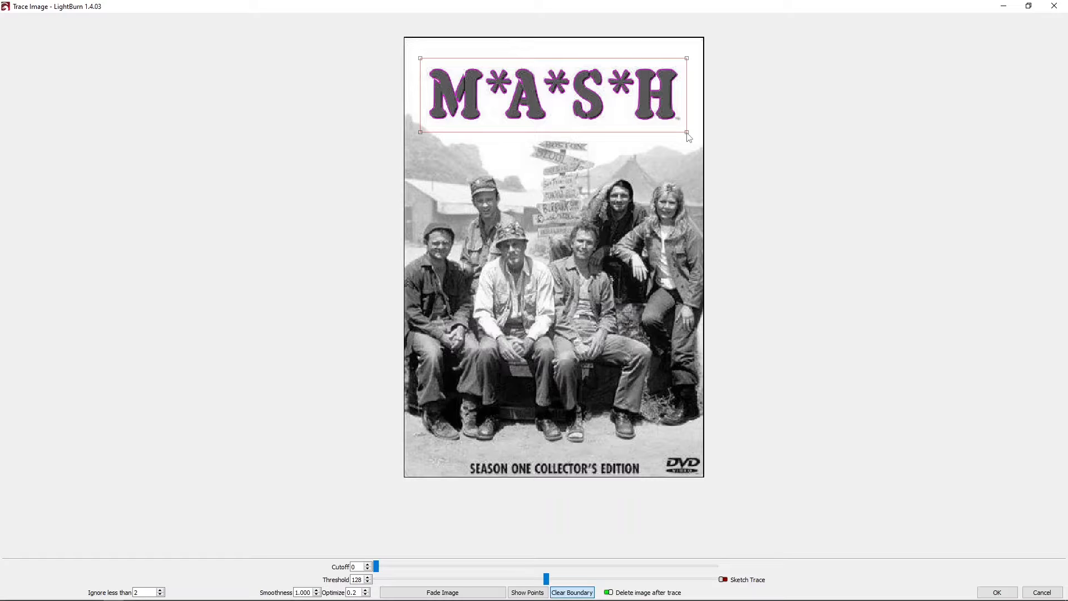
mouse_move(696, 264)
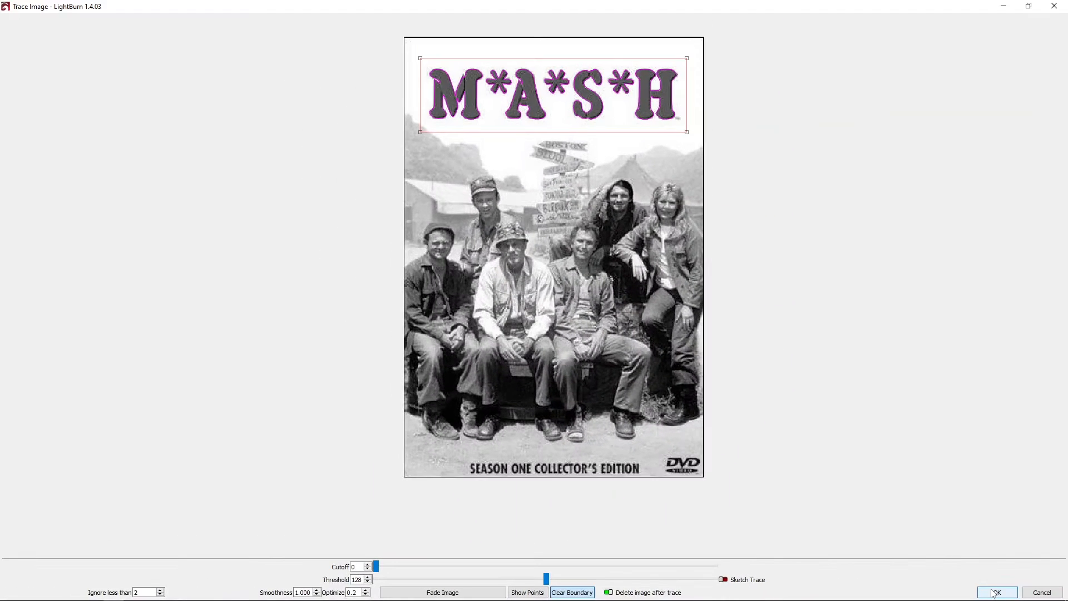
Step: Accept the title trace and set its layer mode to Fill
left_click(996, 591)
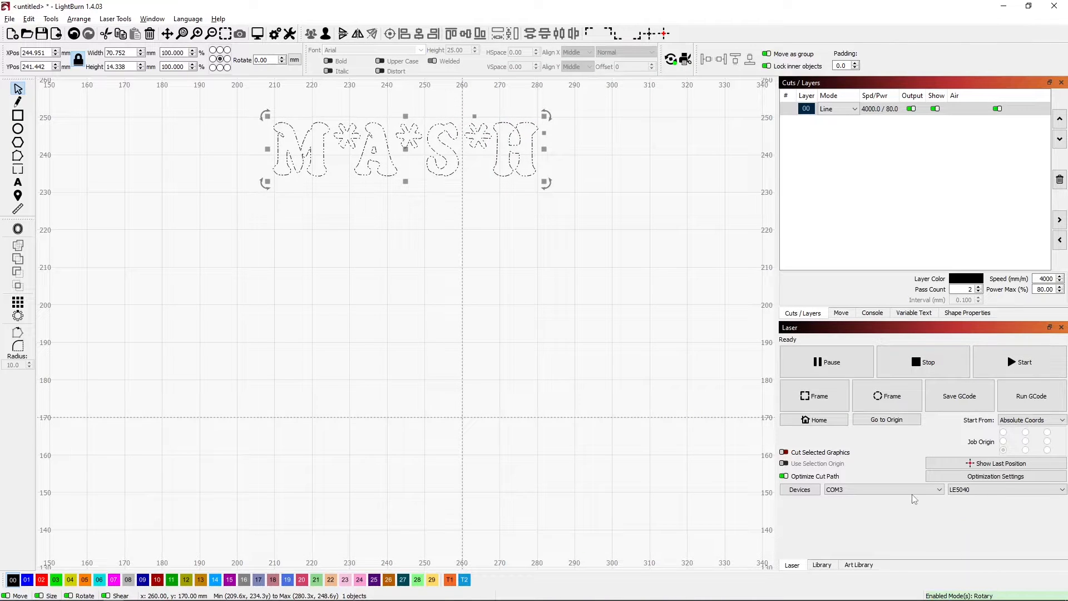
left_click(836, 109)
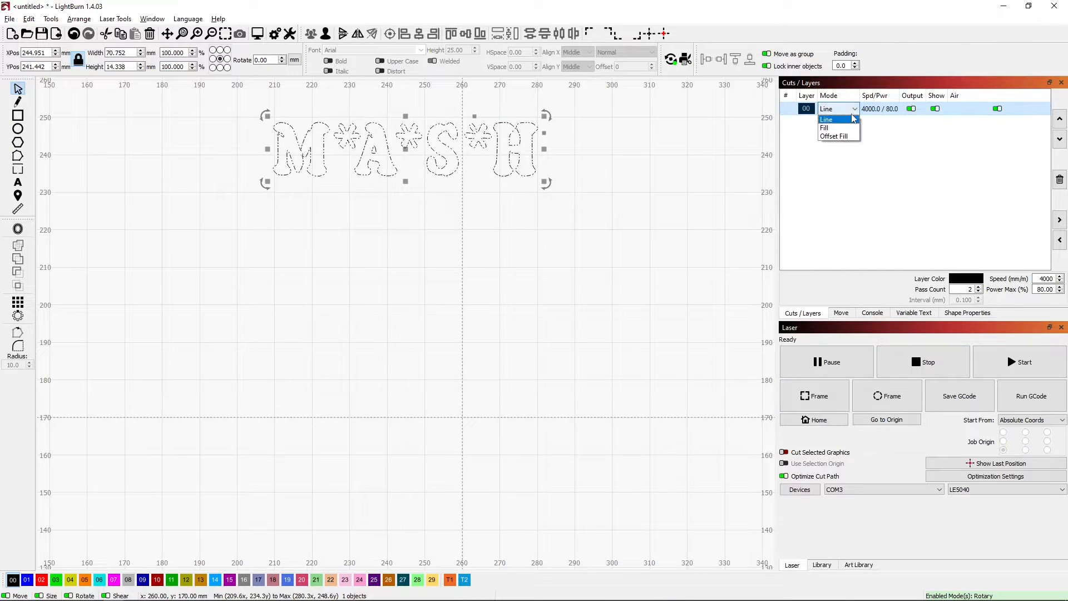
left_click(824, 128)
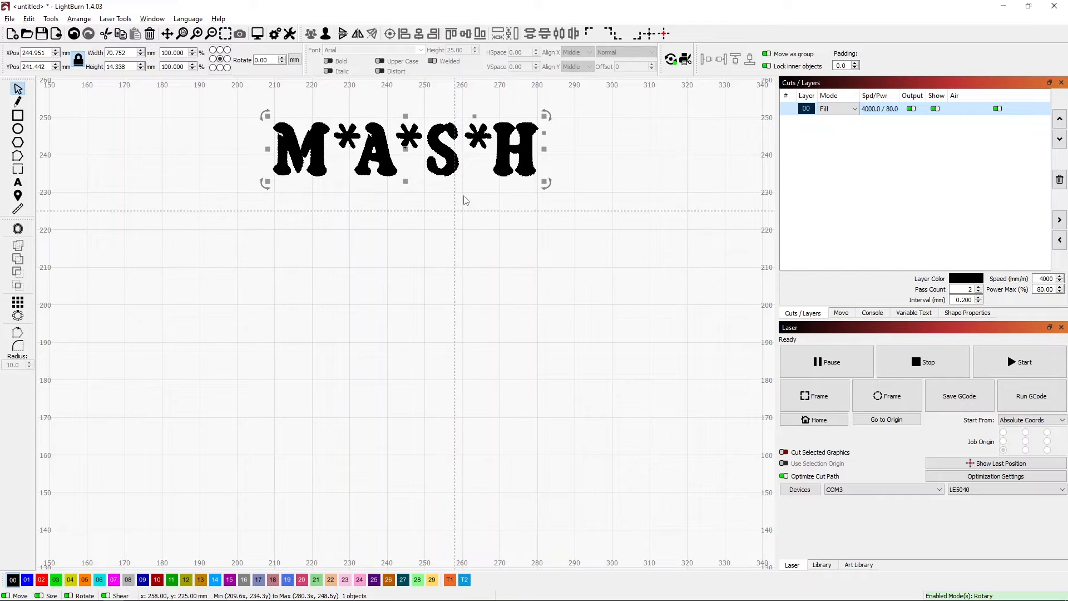
mouse_move(400, 232)
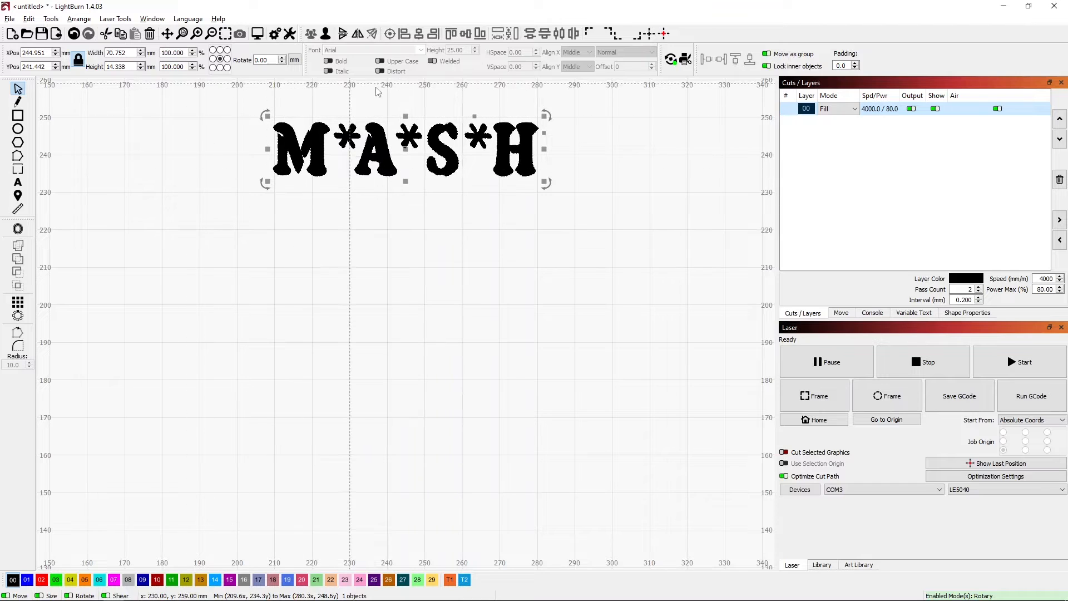
mouse_move(404, 284)
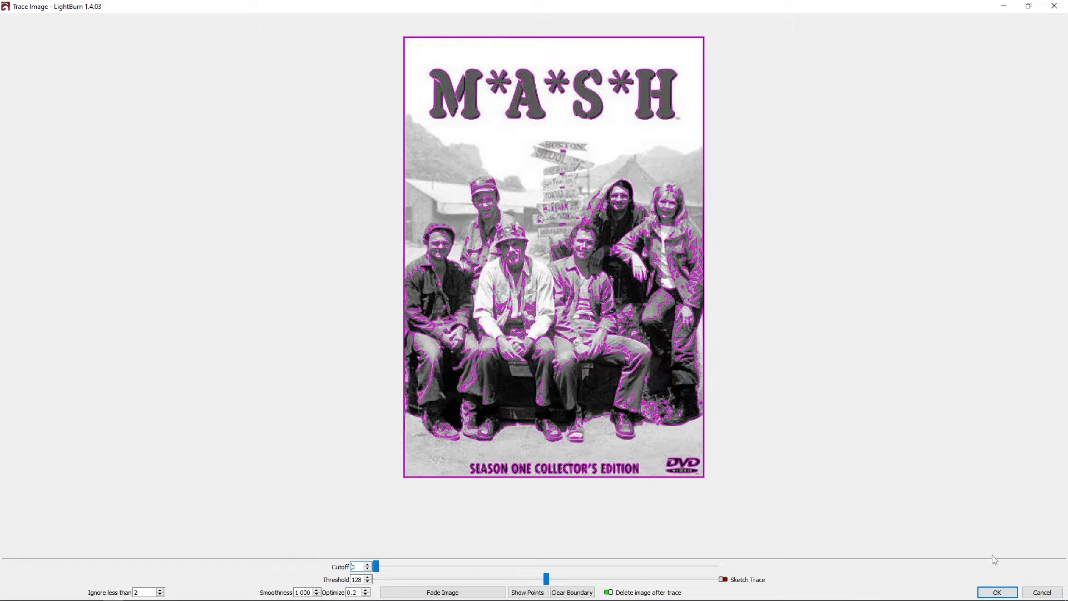
Step: Accept tracing the entire cover image and deselect the resulting outlines
left_click(995, 591)
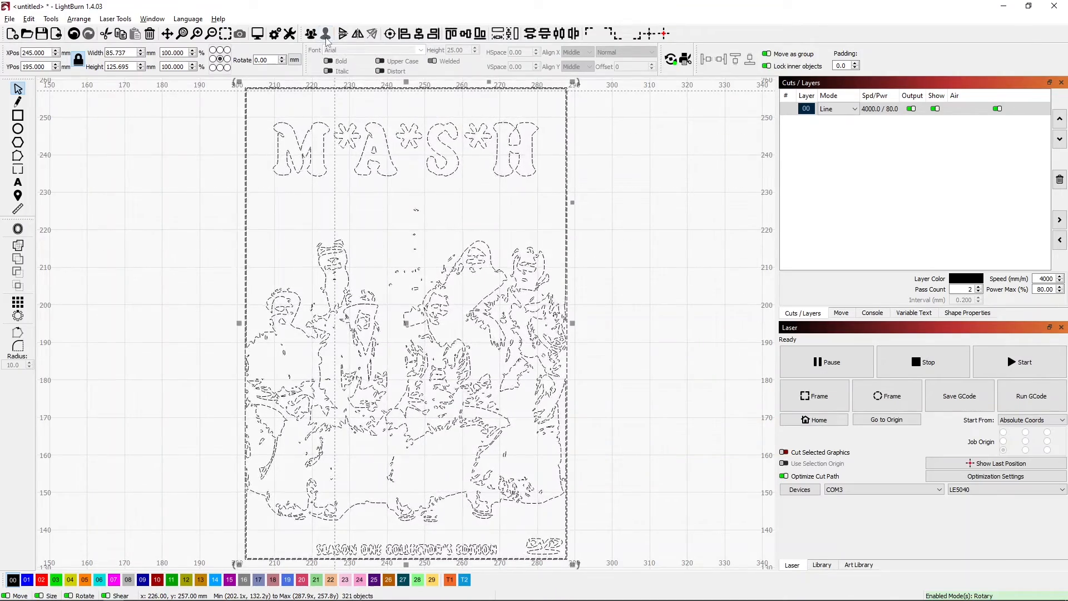
left_click(636, 171)
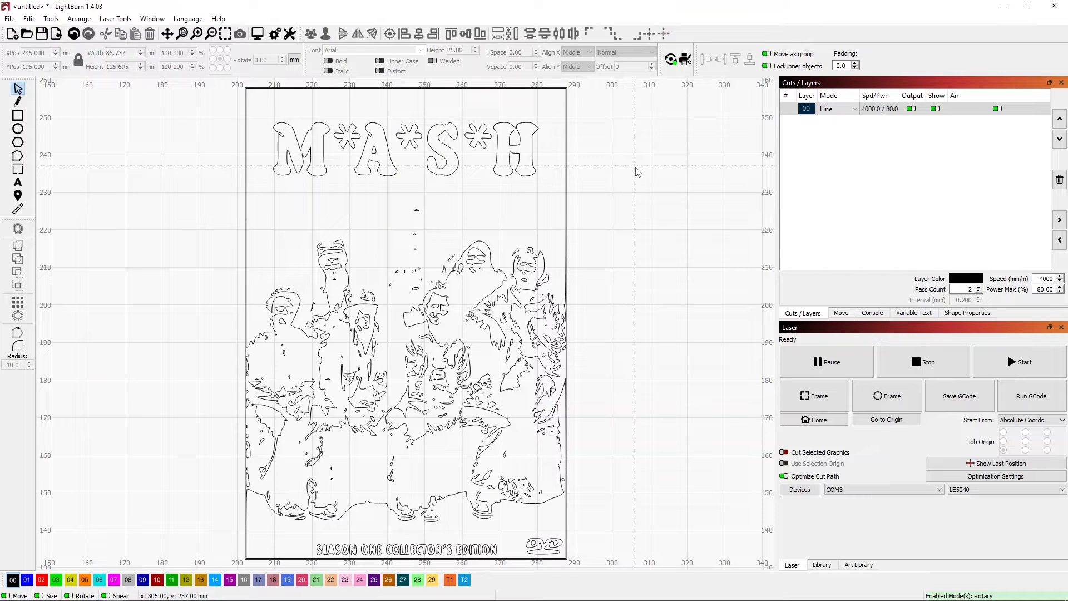
mouse_move(626, 175)
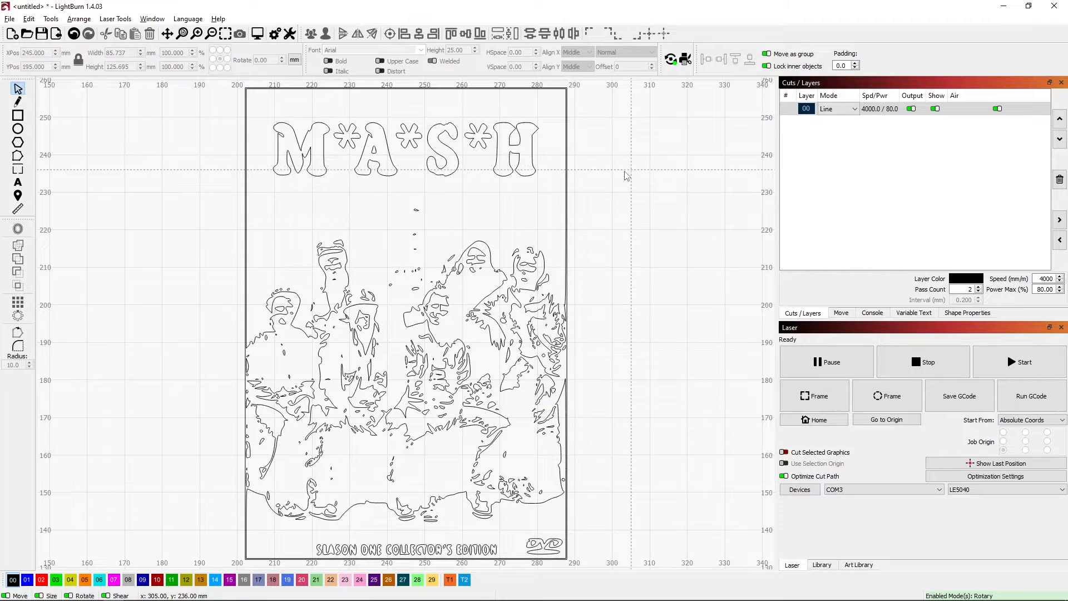
mouse_move(545, 192)
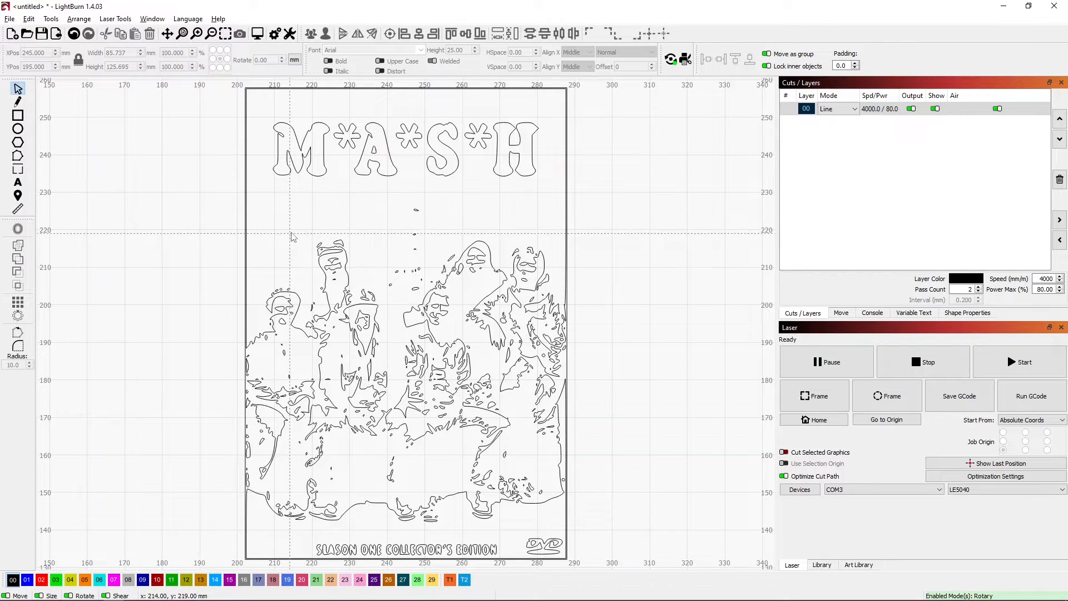
mouse_move(255, 232)
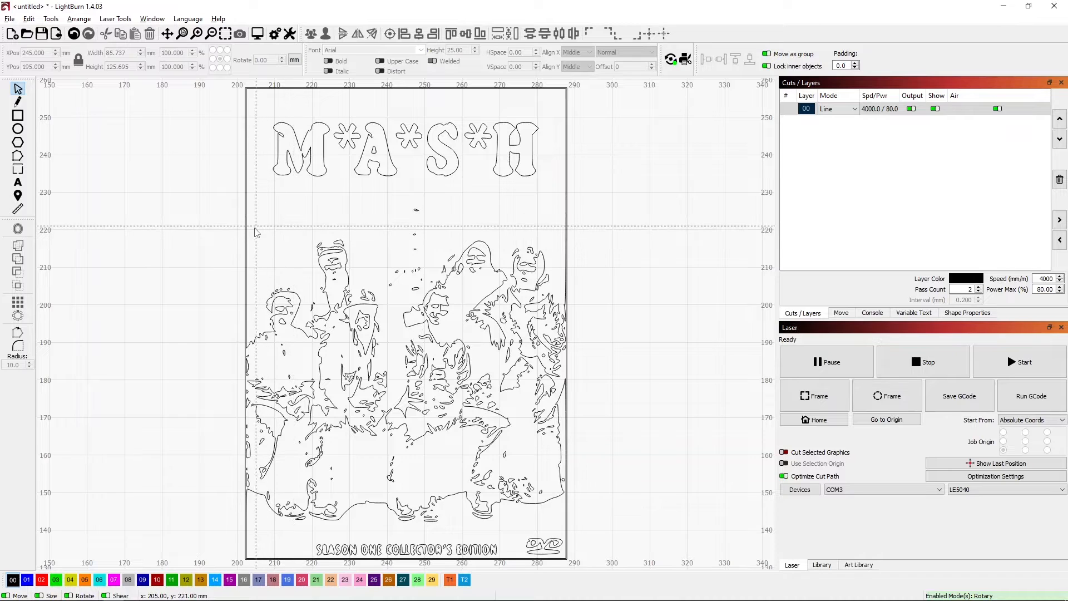
mouse_move(218, 181)
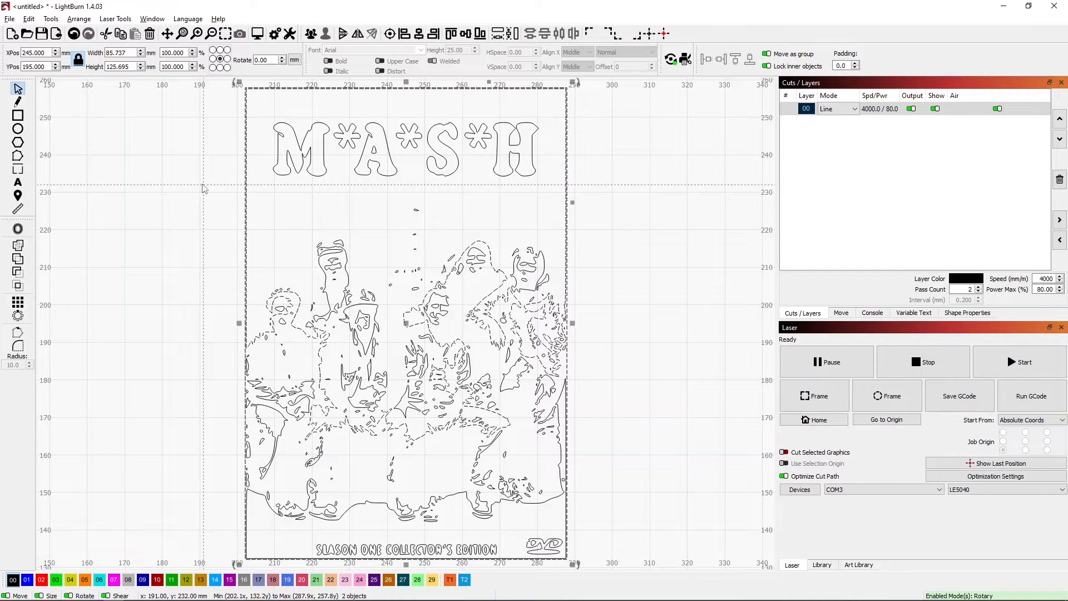
left_click(215, 196)
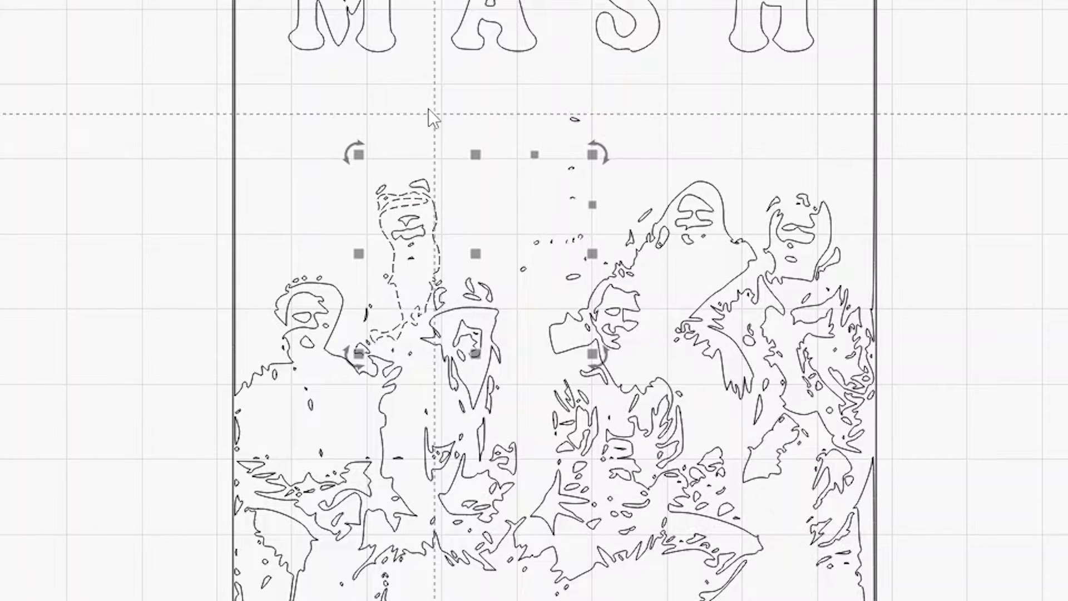
left_click(344, 141)
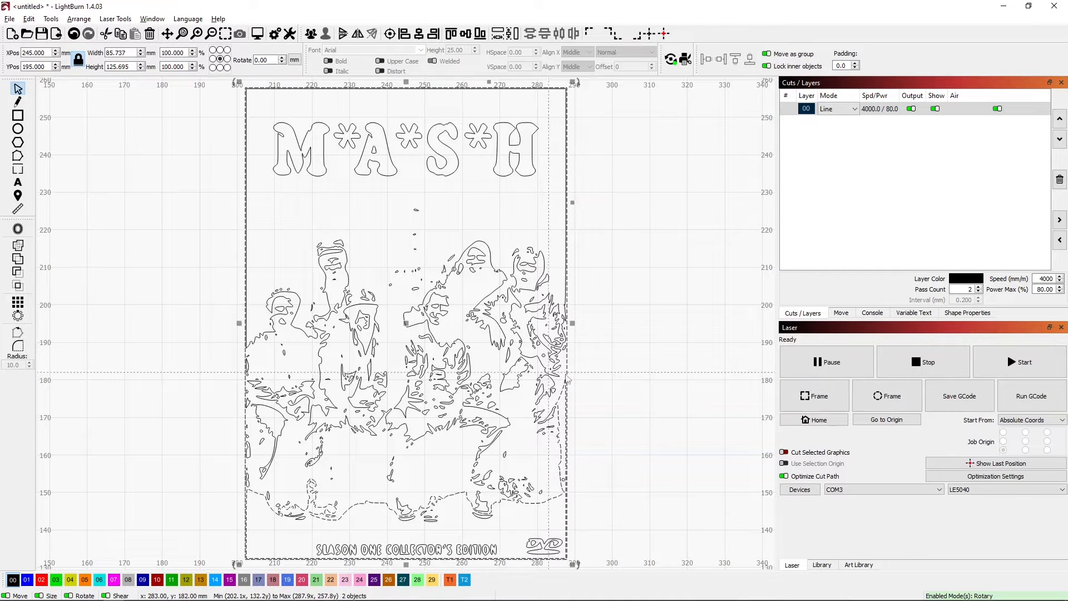
left_click(638, 378)
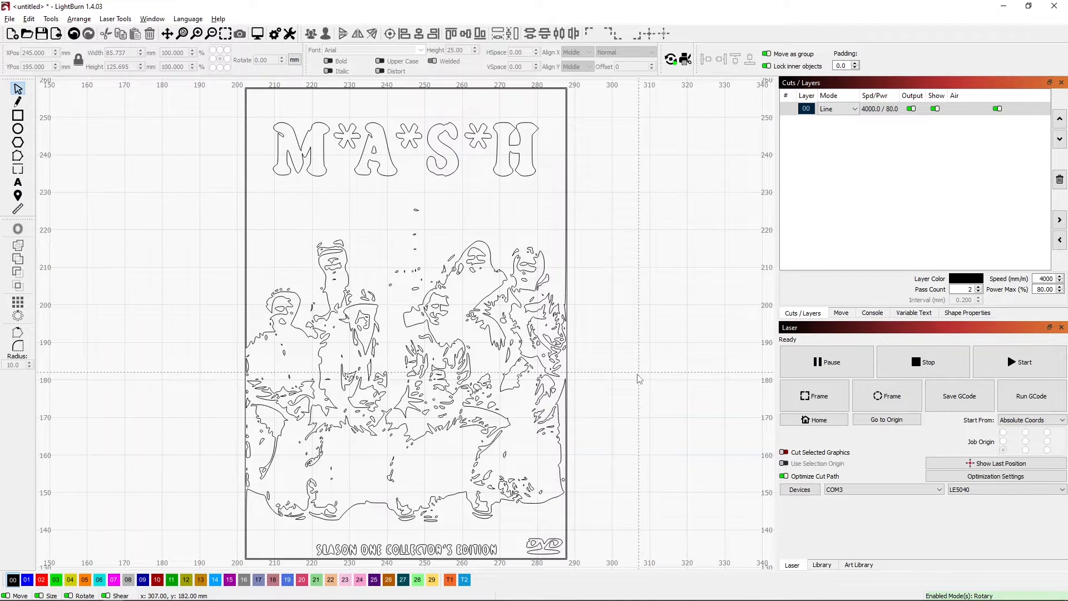
mouse_move(599, 563)
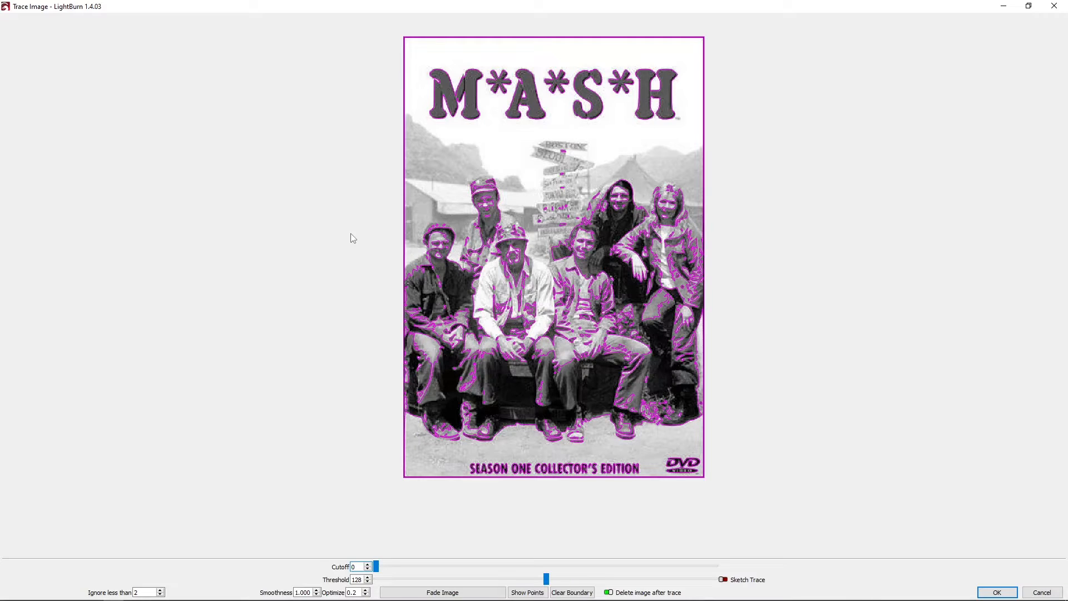
mouse_move(413, 104)
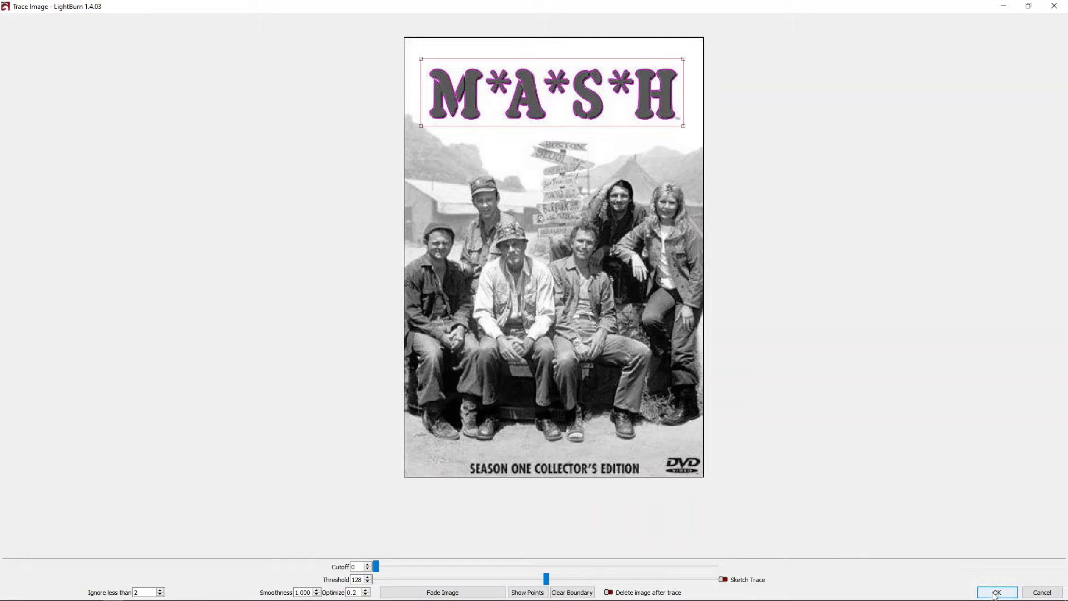
Step: Confirm tracing just the title area, keeping the poster photo
left_click(994, 591)
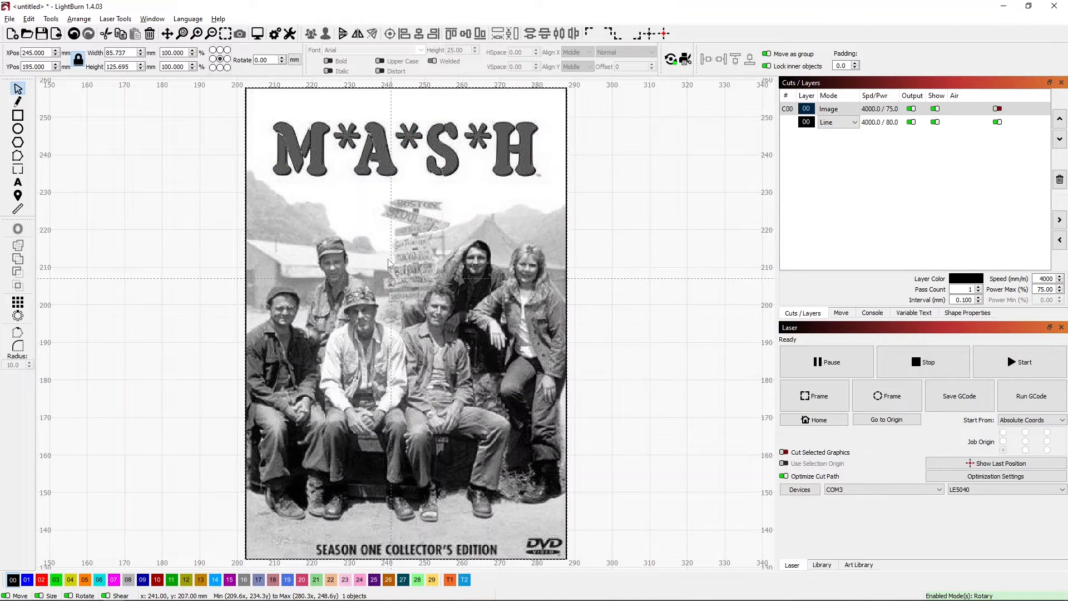
Step: Trace only the Season One caption and DVD logo at the bottom of the cover
right_click(388, 264)
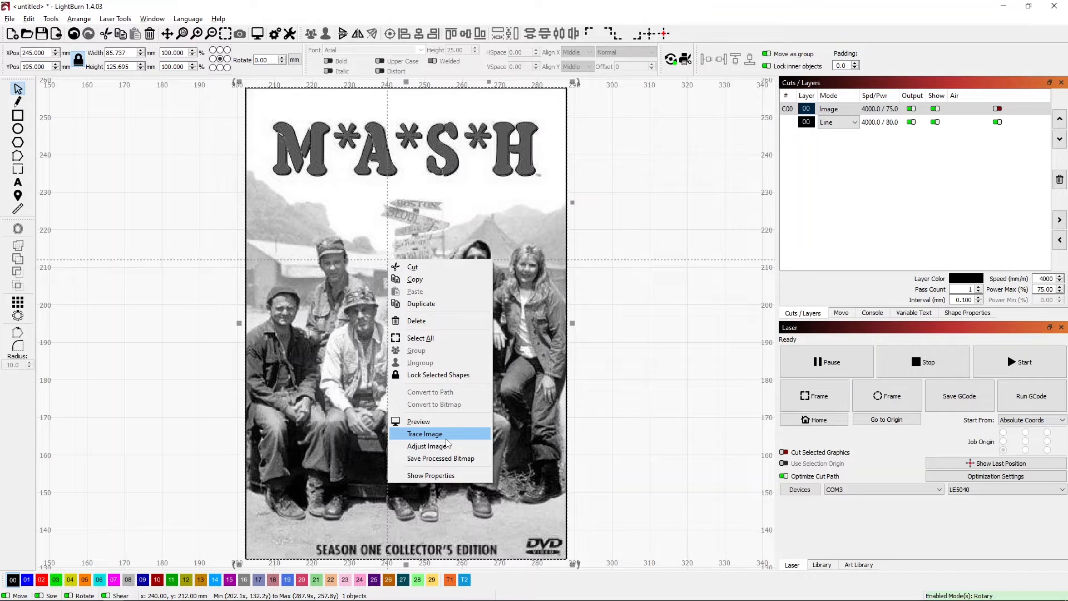
left_click(423, 432)
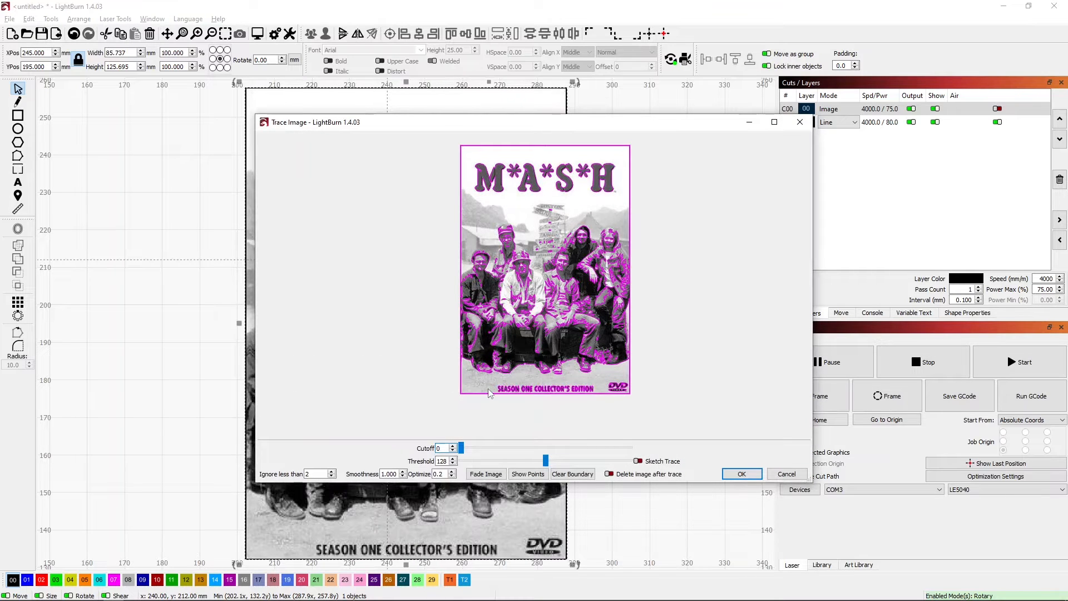
left_click(775, 122)
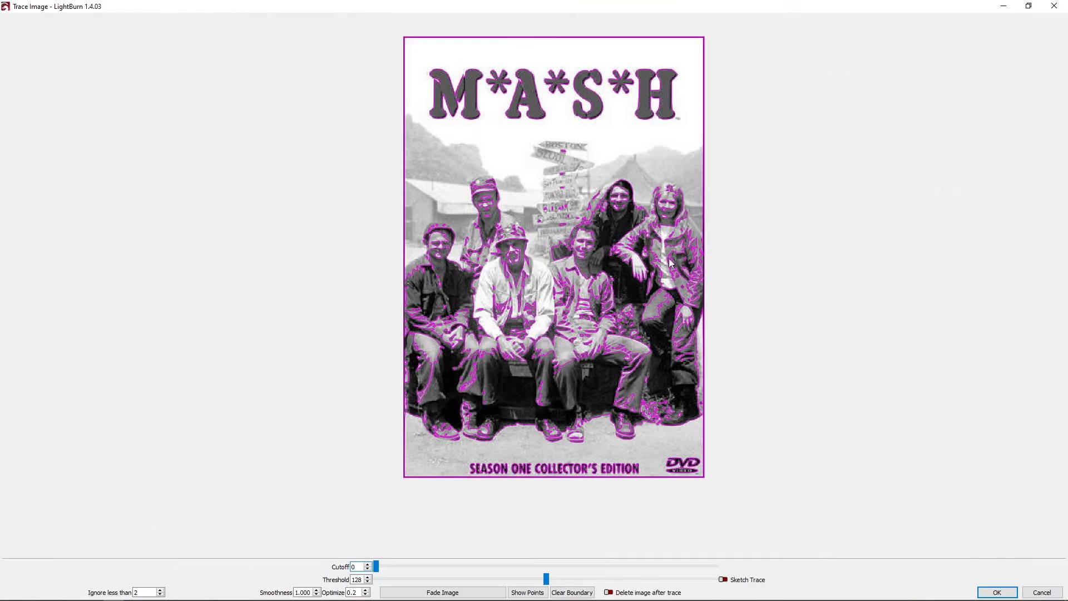
mouse_move(464, 459)
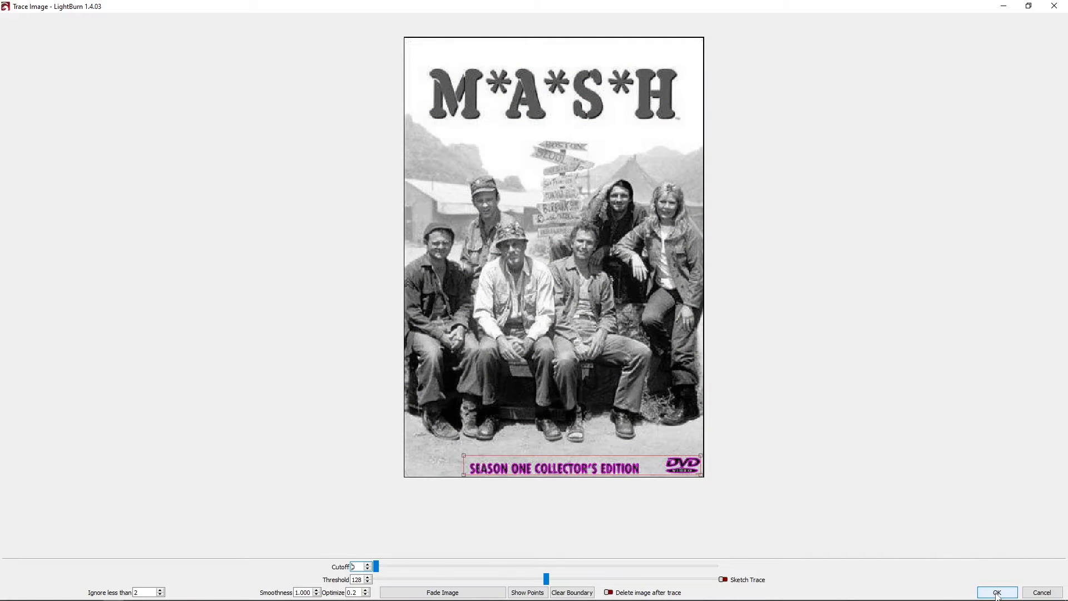
left_click(995, 592)
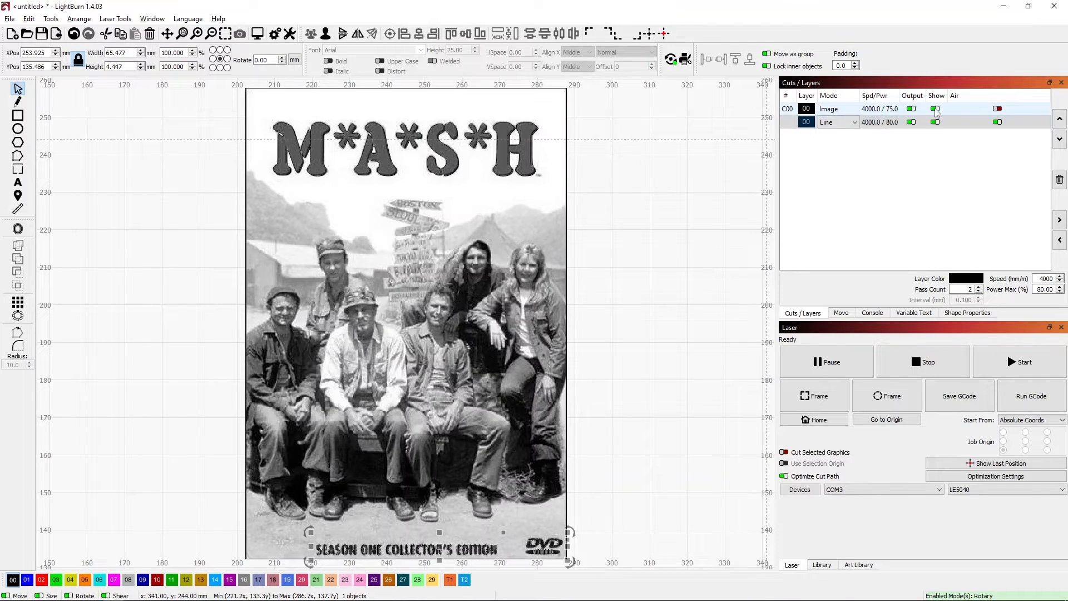
Step: Hide the poster photo, set the outline layer to Fill, then show the photo again
left_click(936, 109)
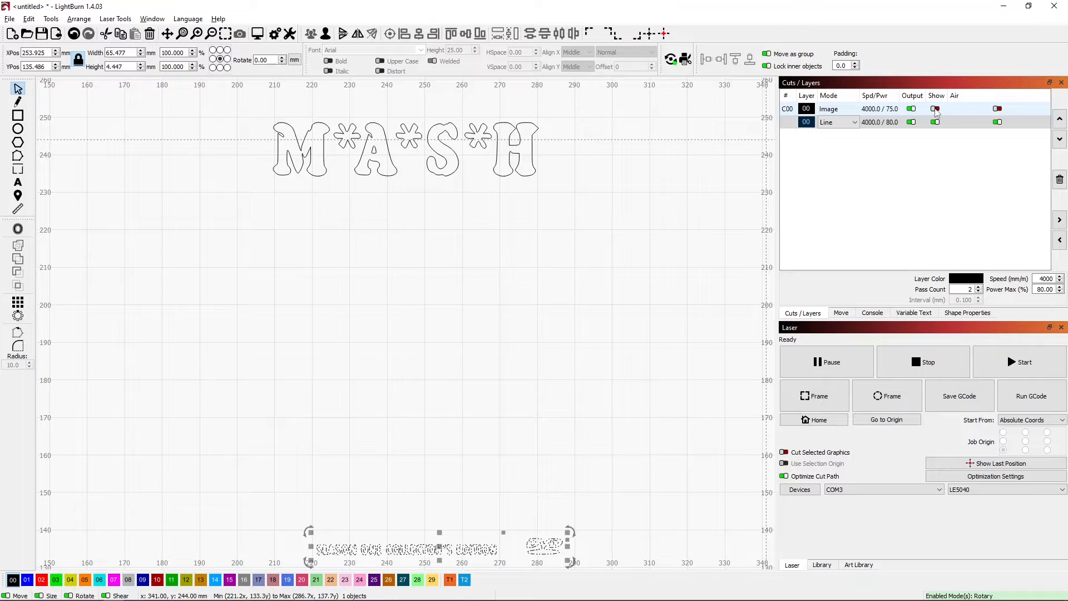
left_click(934, 109)
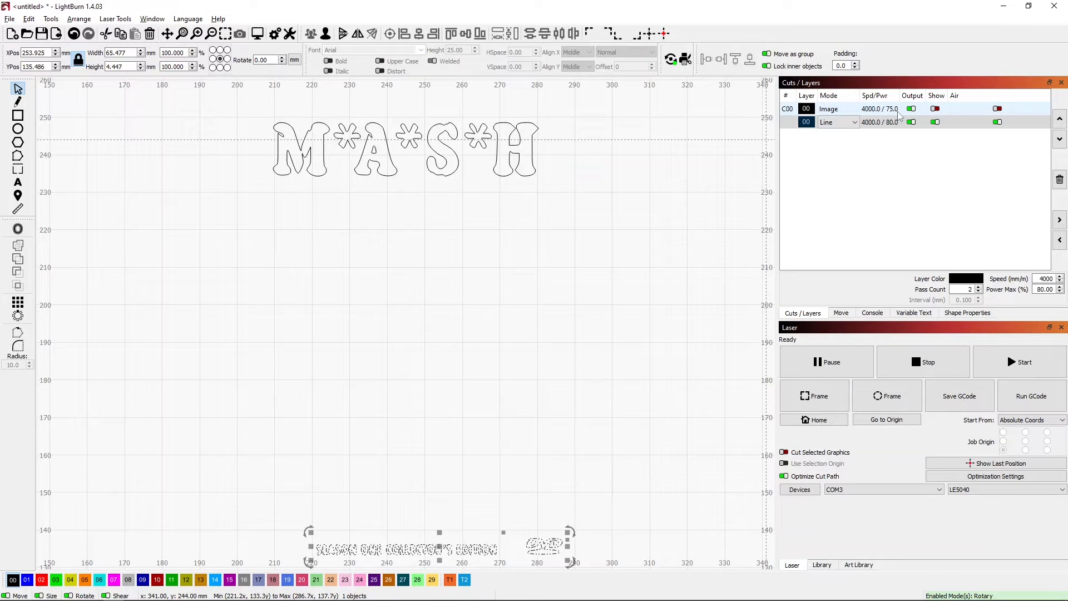
left_click(856, 122)
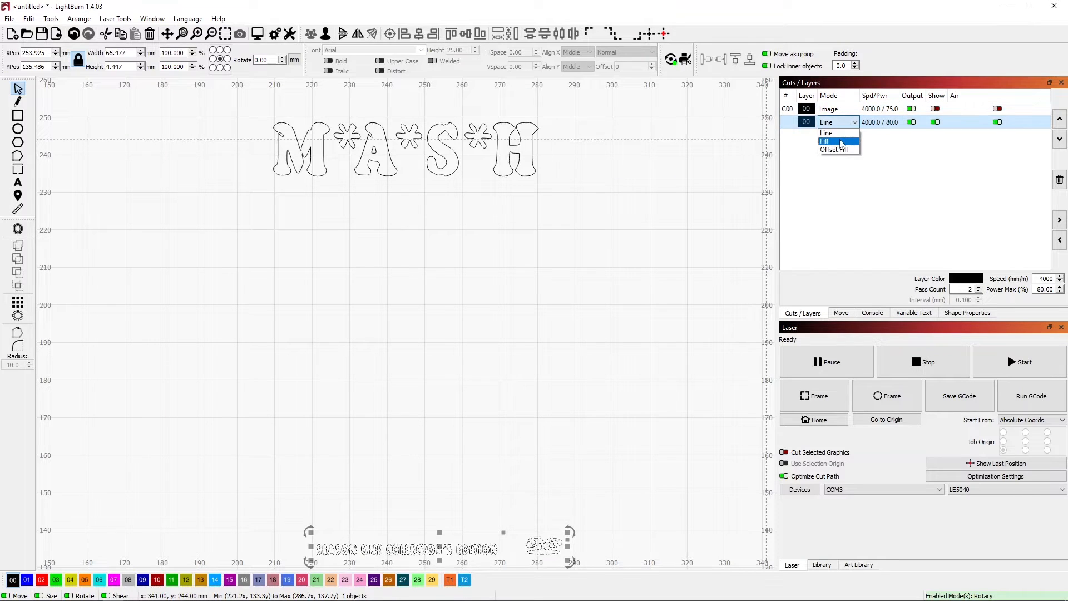
left_click(824, 141)
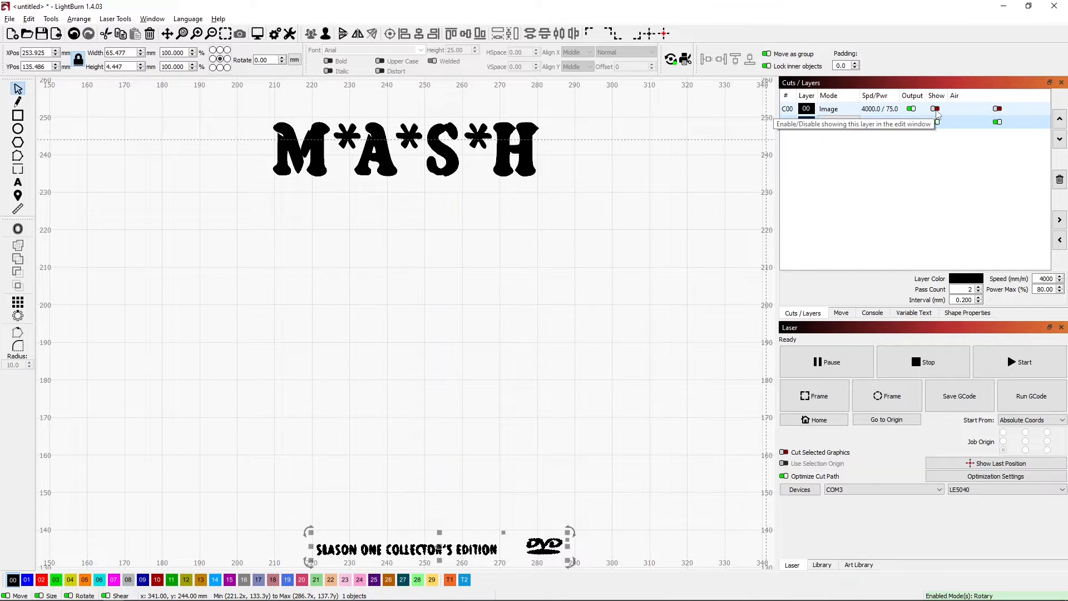
left_click(935, 108)
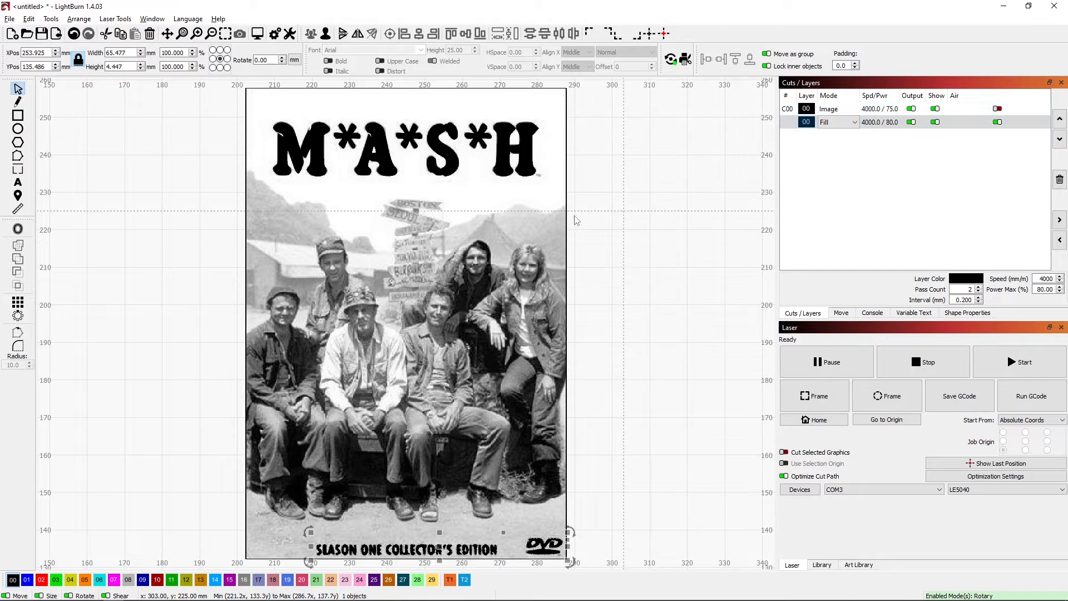
Step: Reopen Trace Image on the poster photo and close it without tracing
right_click(347, 366)
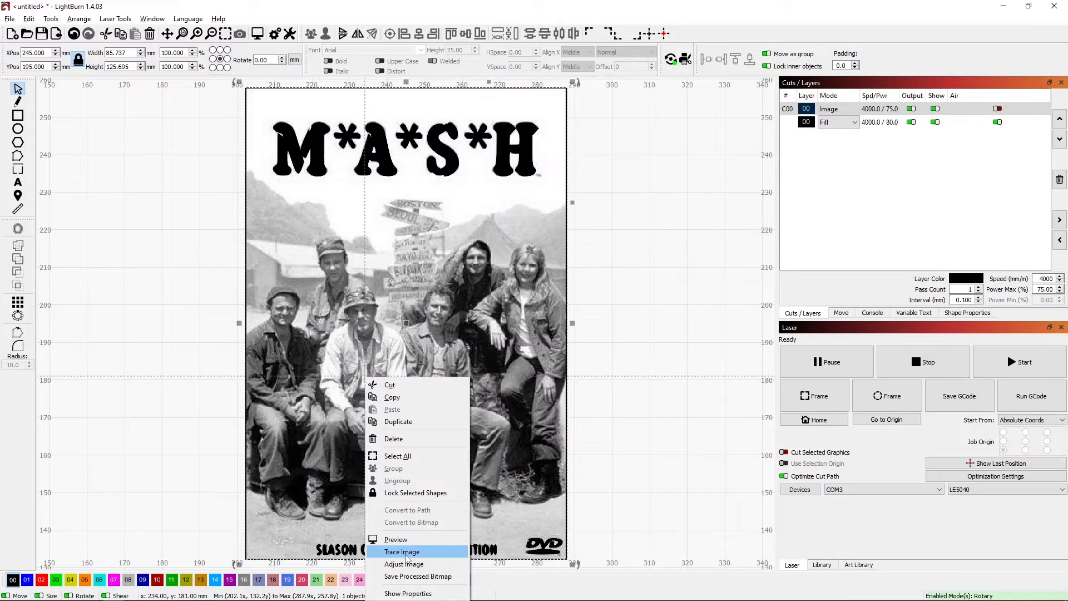
left_click(401, 550)
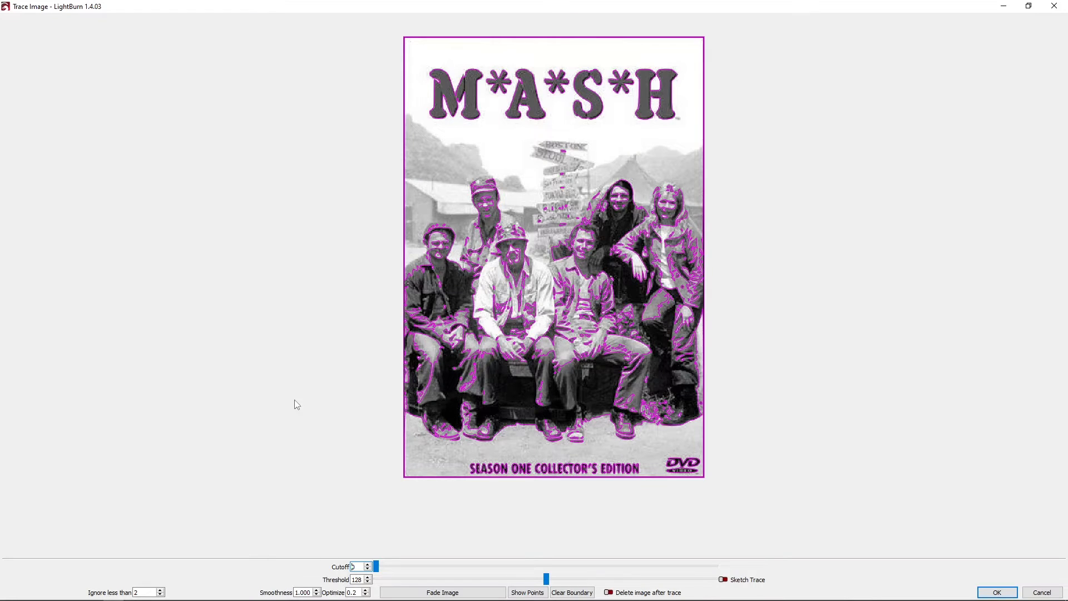
mouse_move(503, 214)
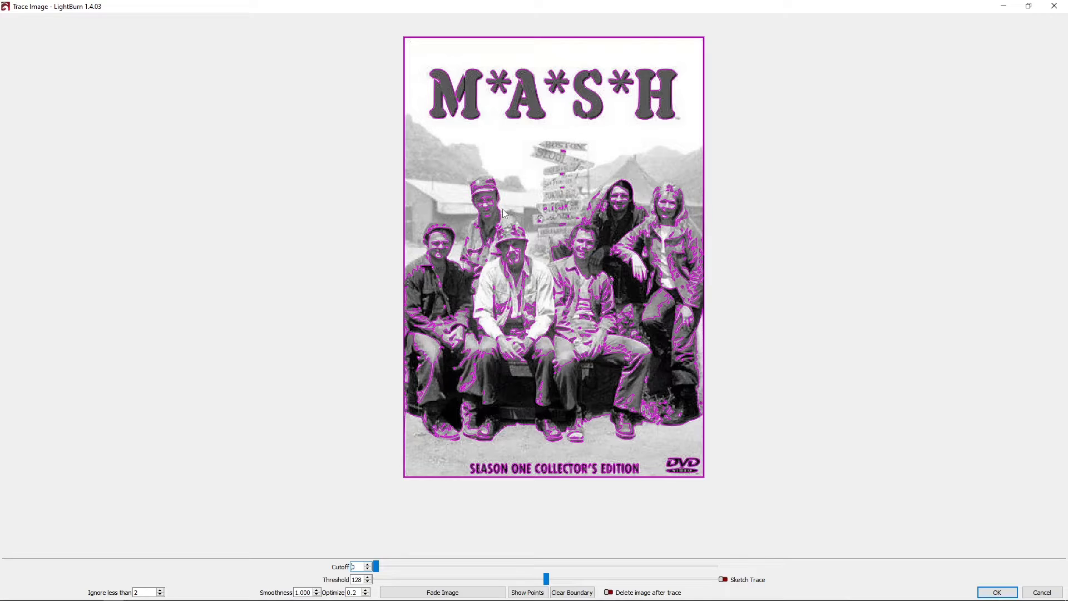
mouse_move(453, 240)
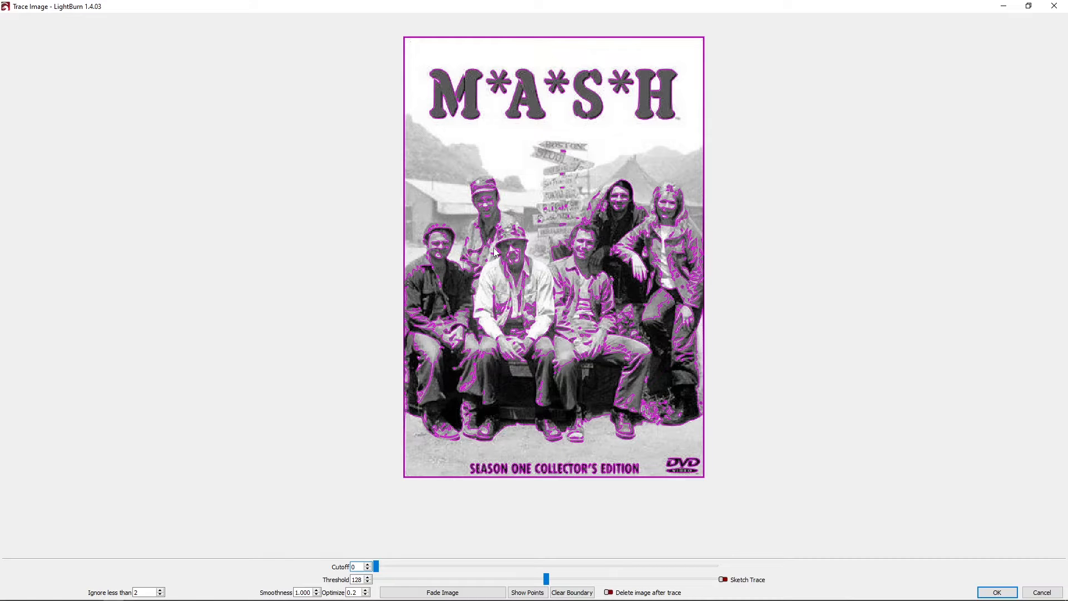
left_click(995, 591)
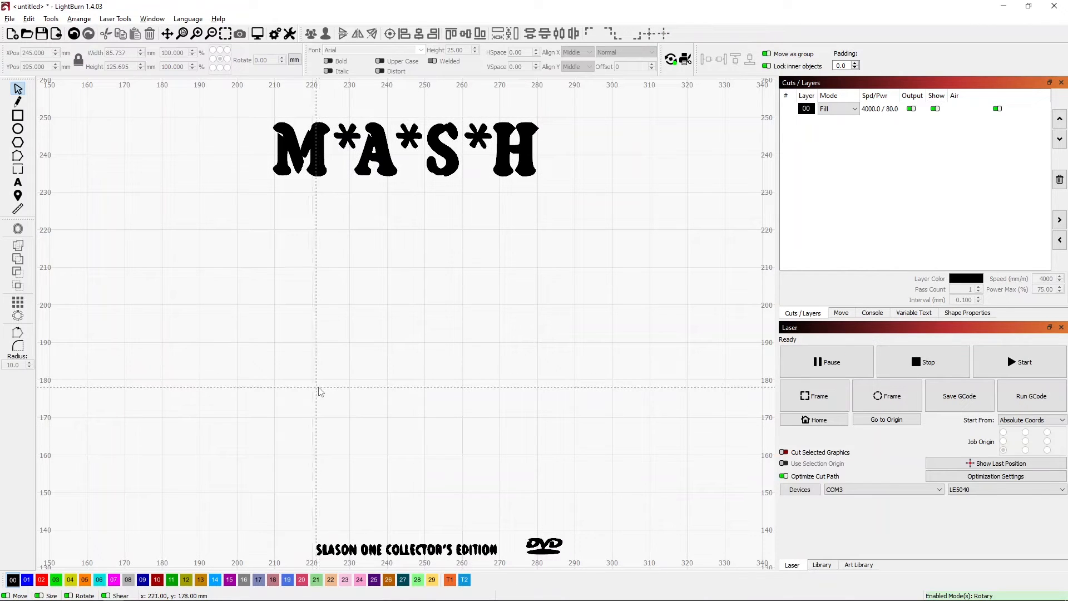
mouse_move(283, 181)
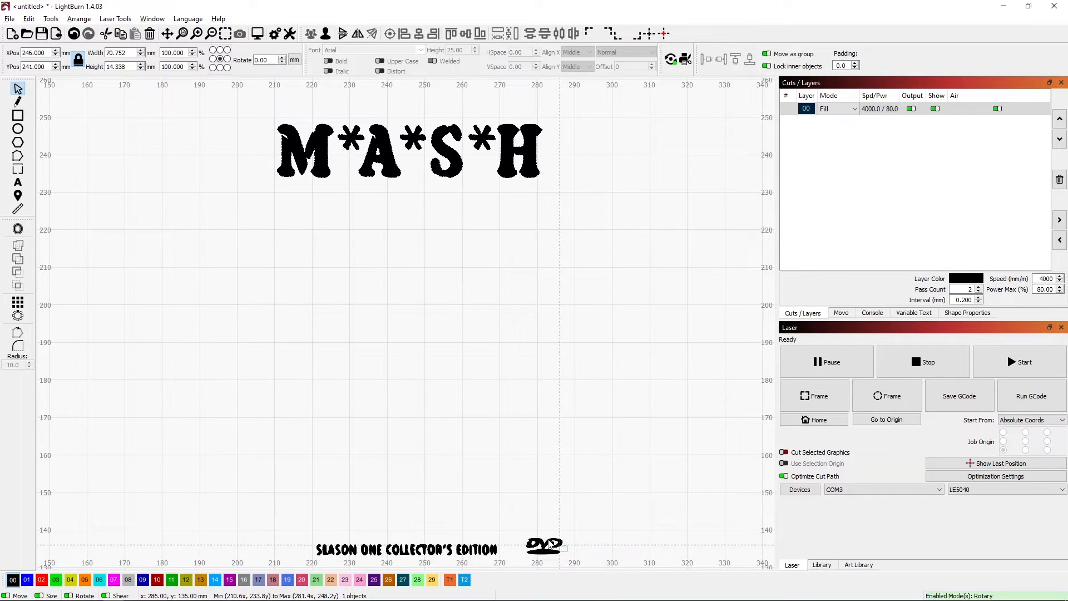
Step: Move the traced graphic lower and remove the subtitle and DVD logo, leaving the M*A*S*H title
left_click(405, 549)
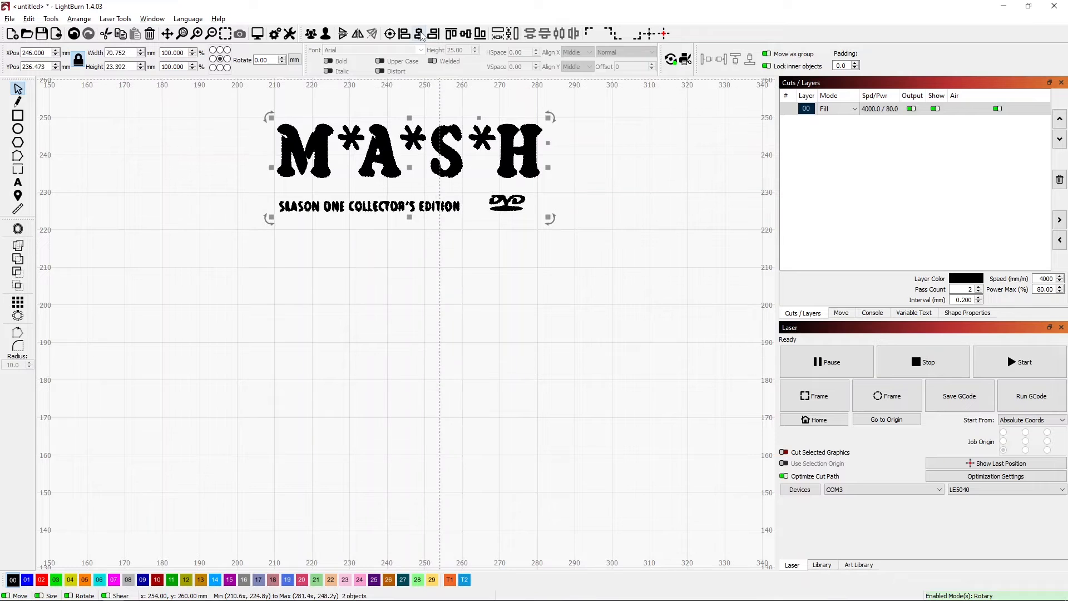
left_click(405, 299)
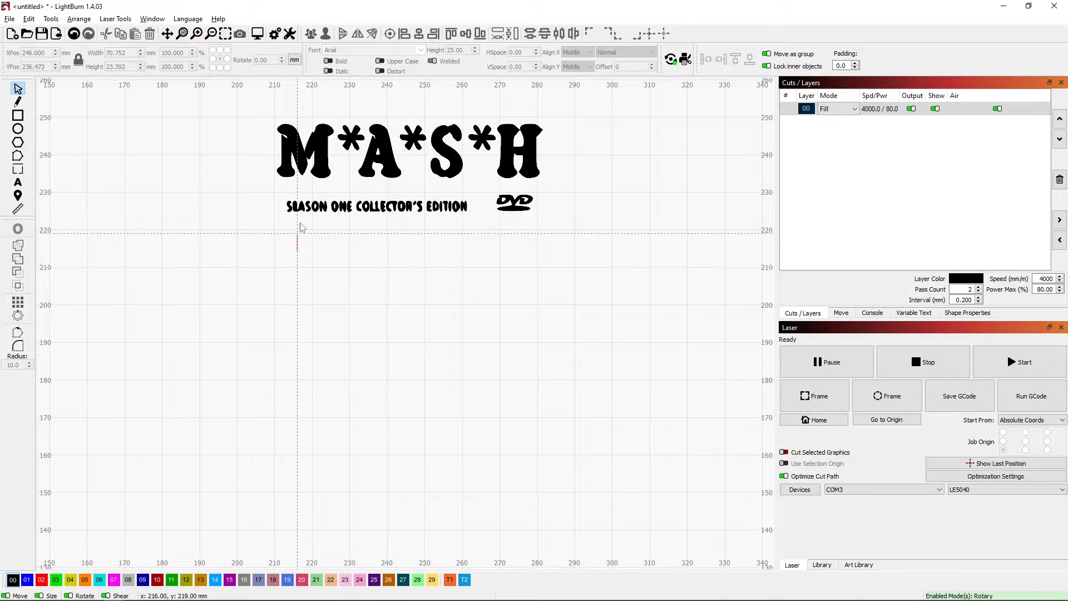
left_click(408, 150)
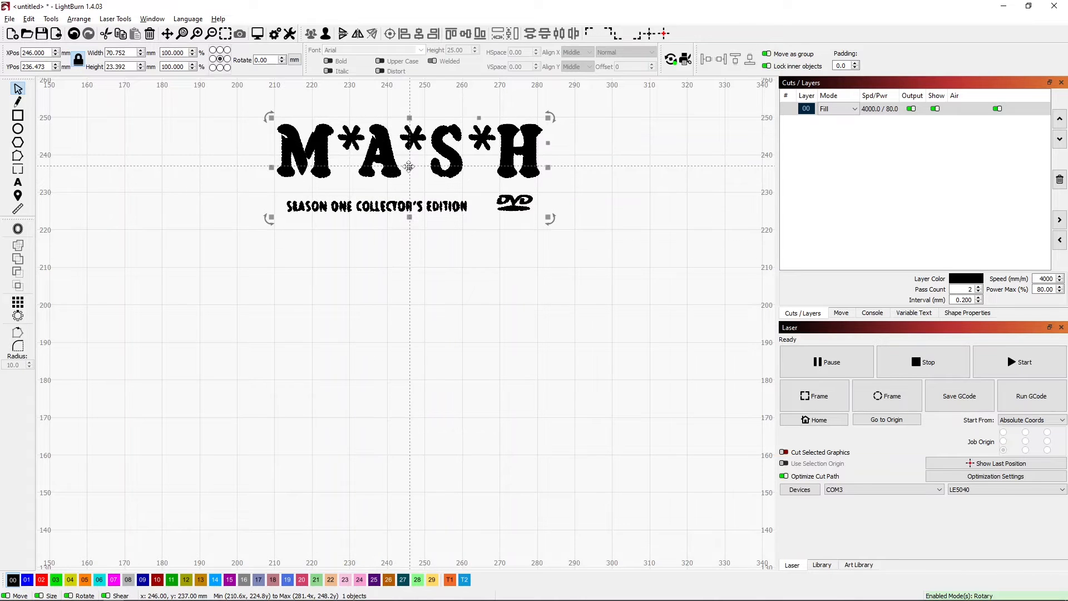
left_click_drag(408, 167, 420, 238)
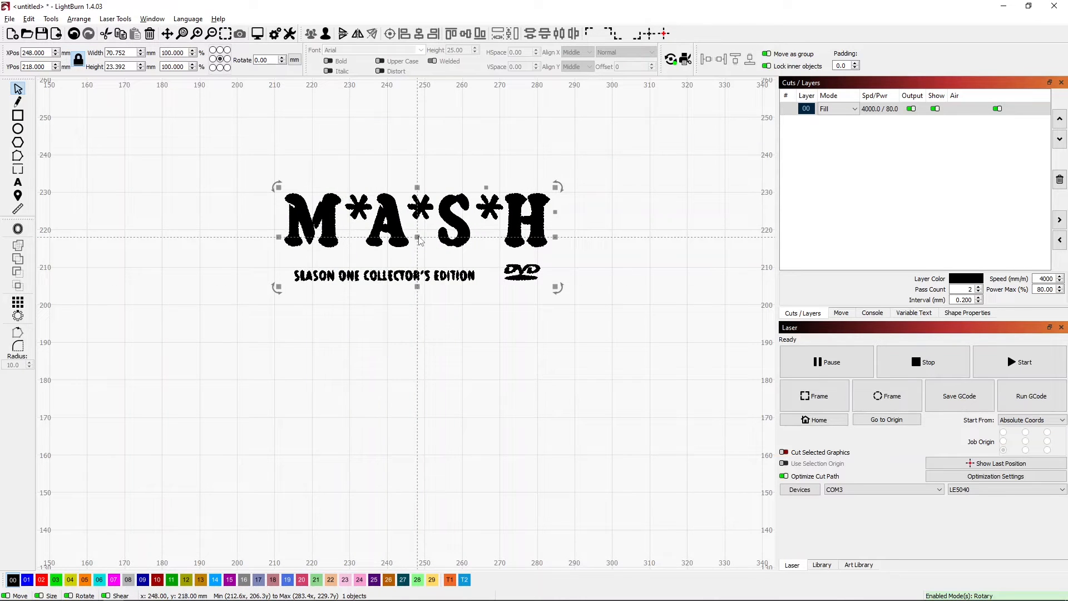
left_click(571, 308)
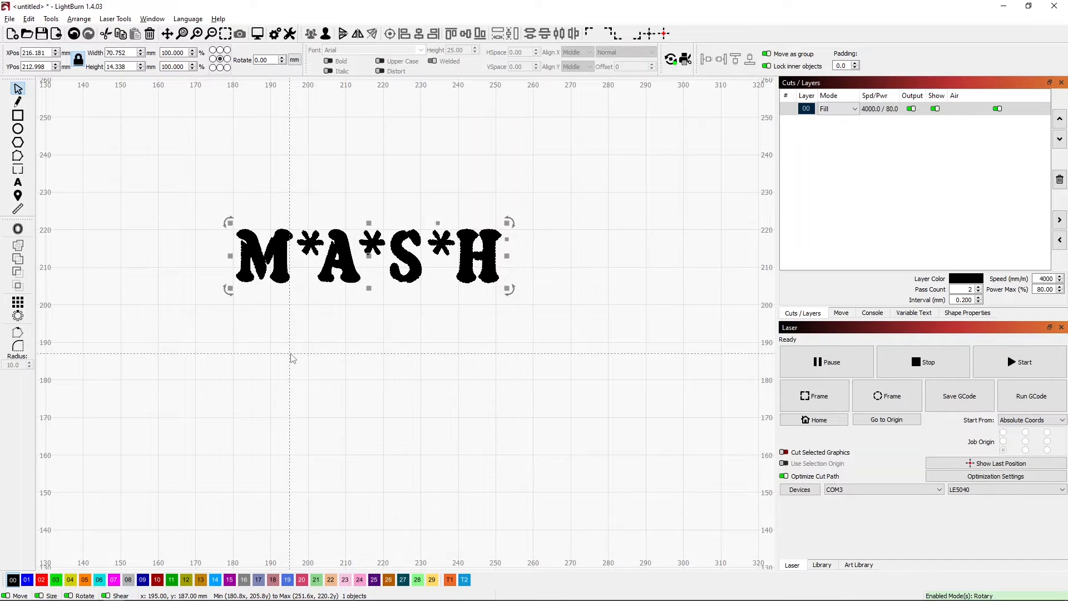
mouse_move(263, 346)
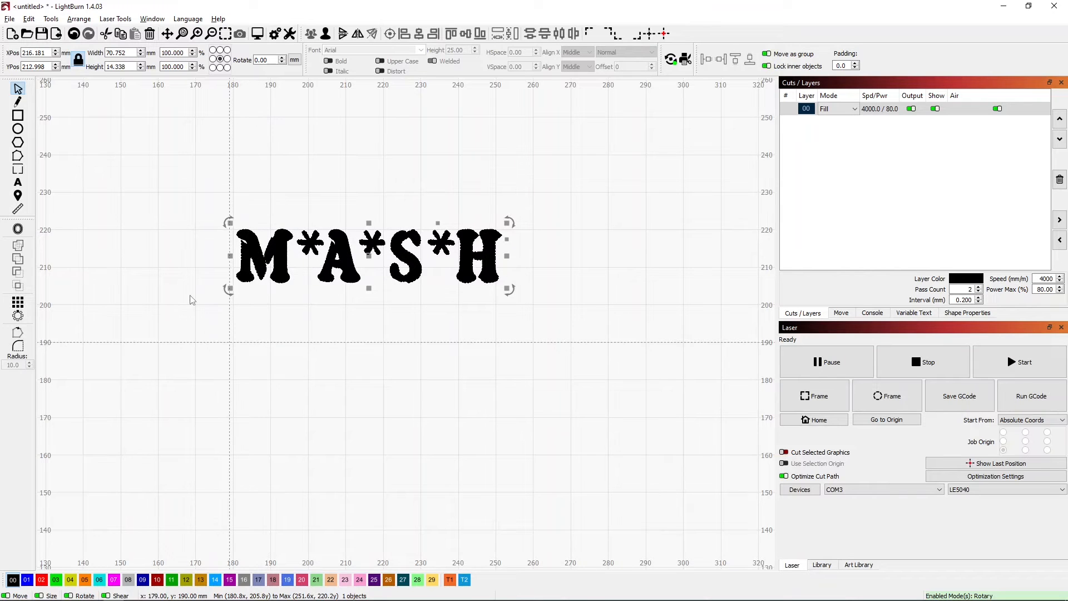
Step: Export the M*A*S*H title as an SVG file named MASH
left_click(10, 19)
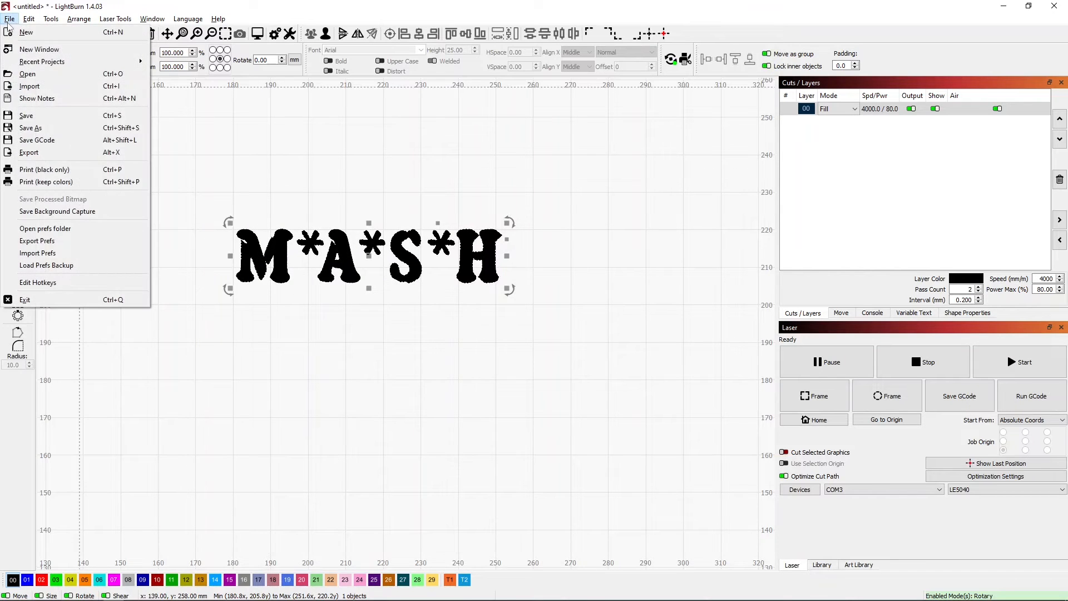
mouse_move(55, 120)
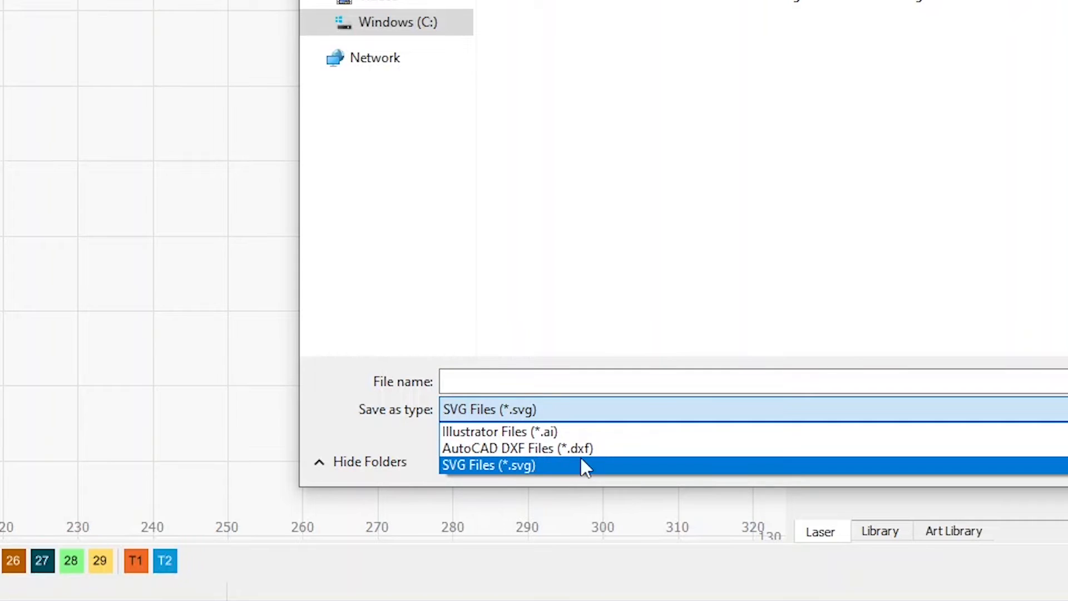
mouse_move(499, 432)
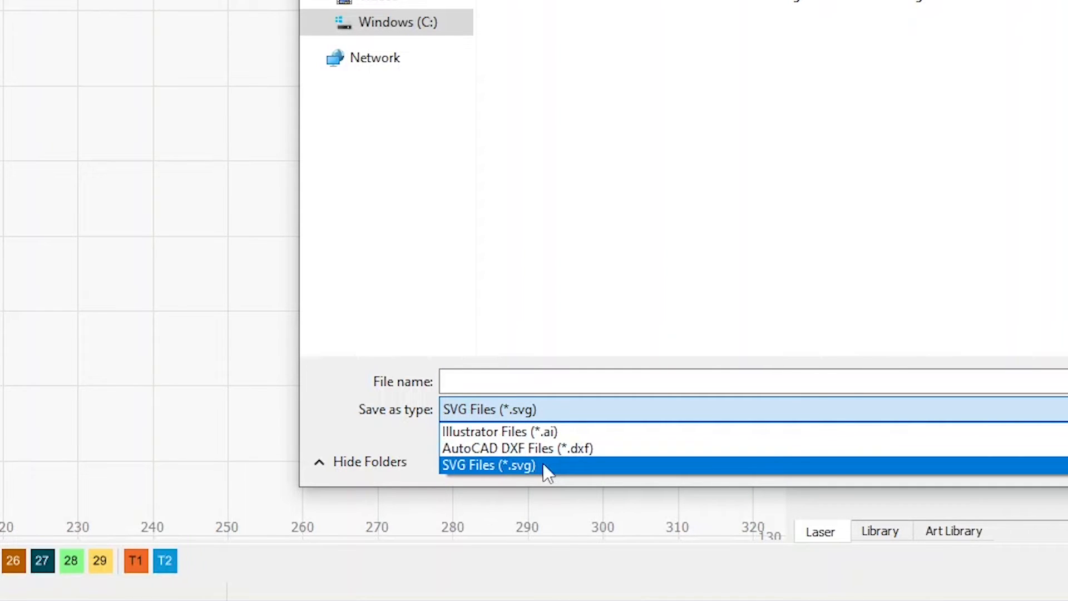
left_click(489, 465)
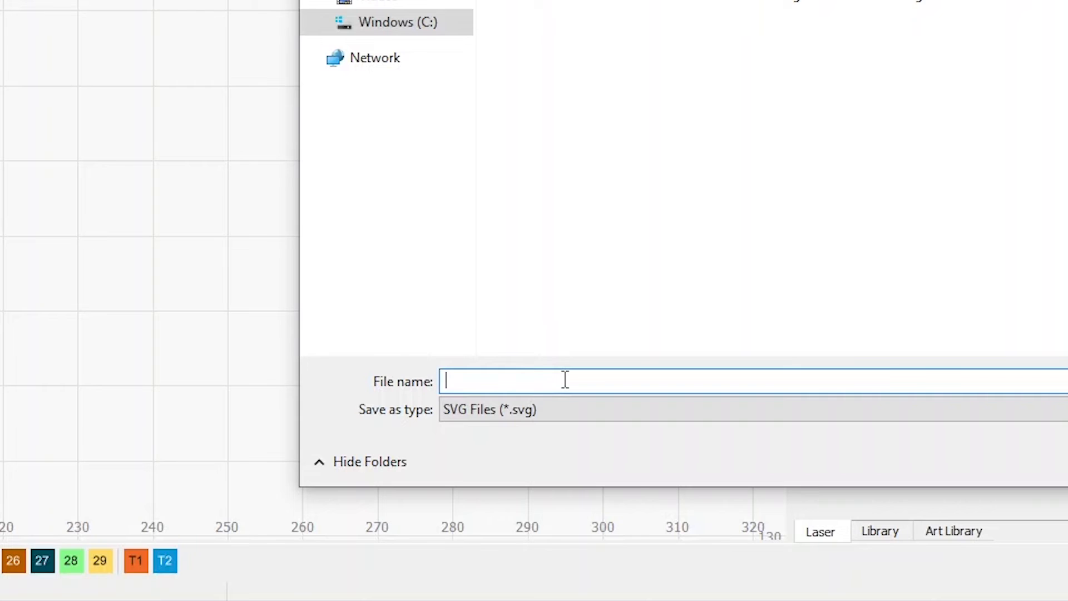
type("MASH")
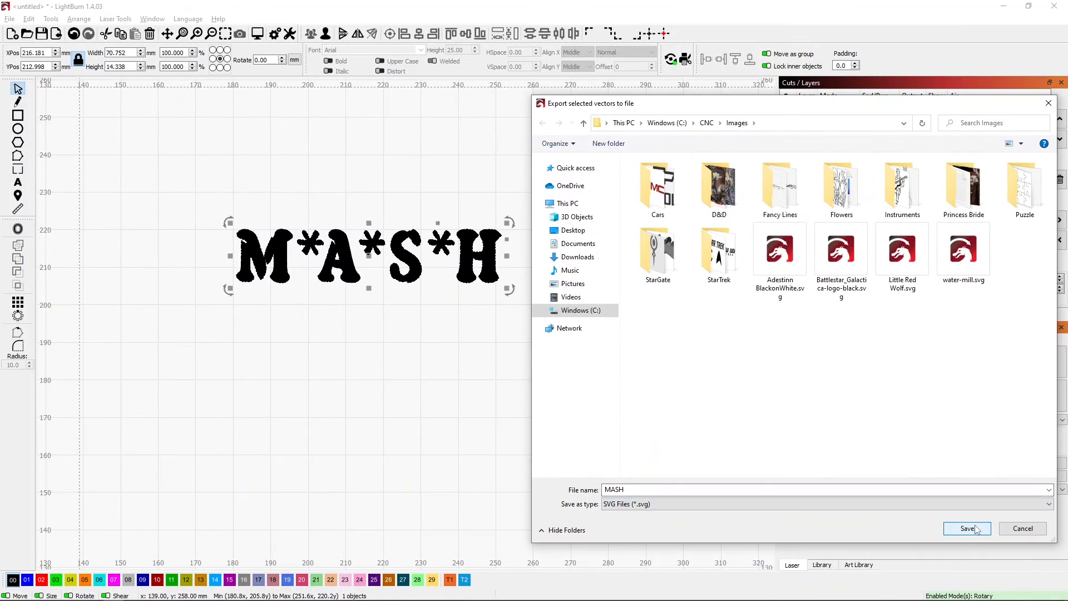
left_click(965, 527)
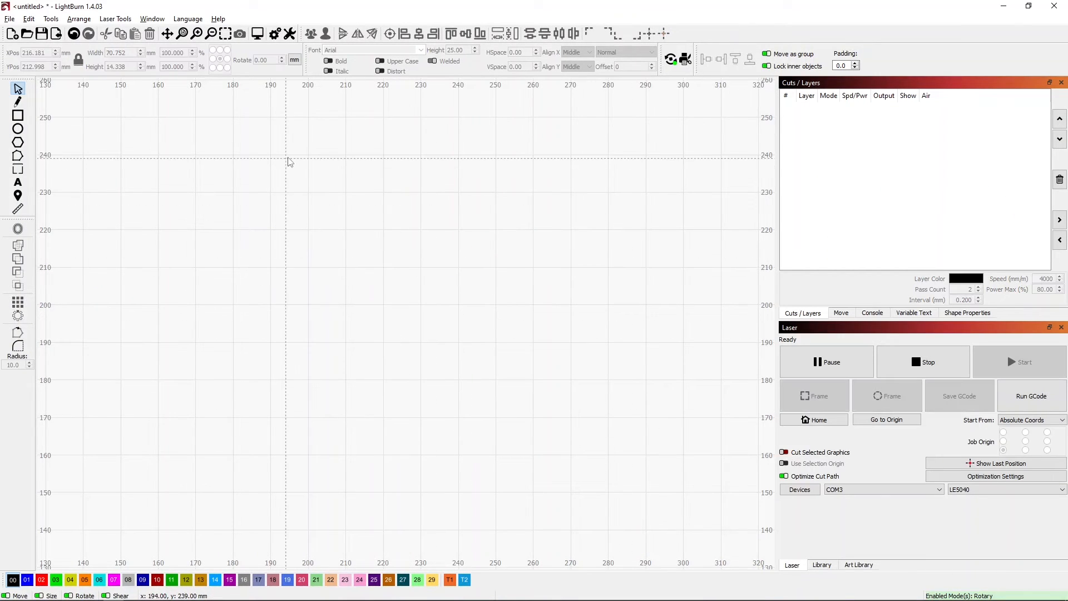
mouse_move(210, 259)
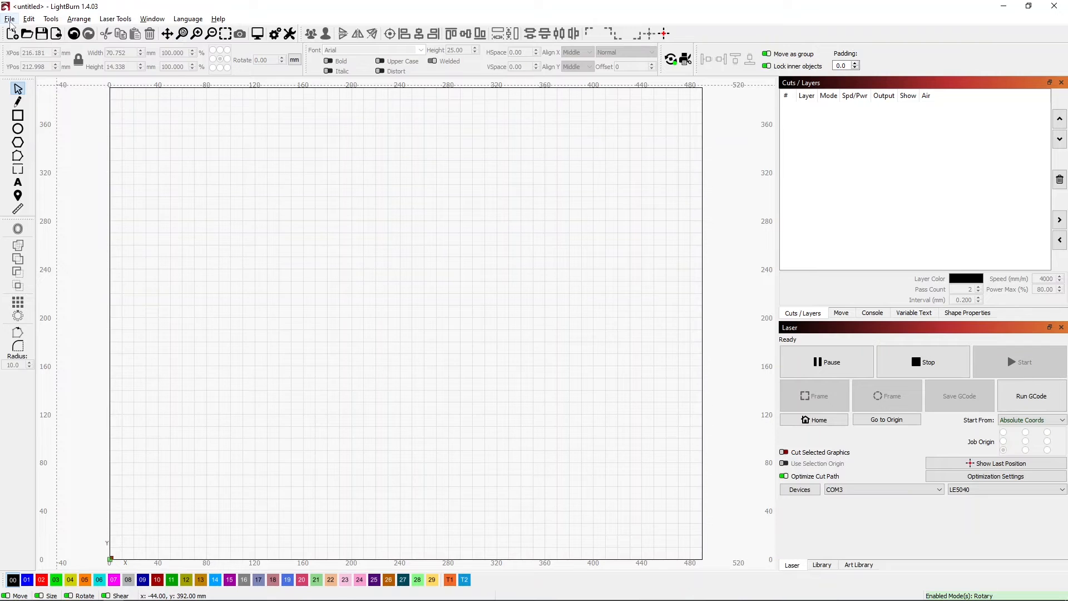
Step: Import MASH.svg through the Vector files filter and deselect the placed title
left_click(10, 19)
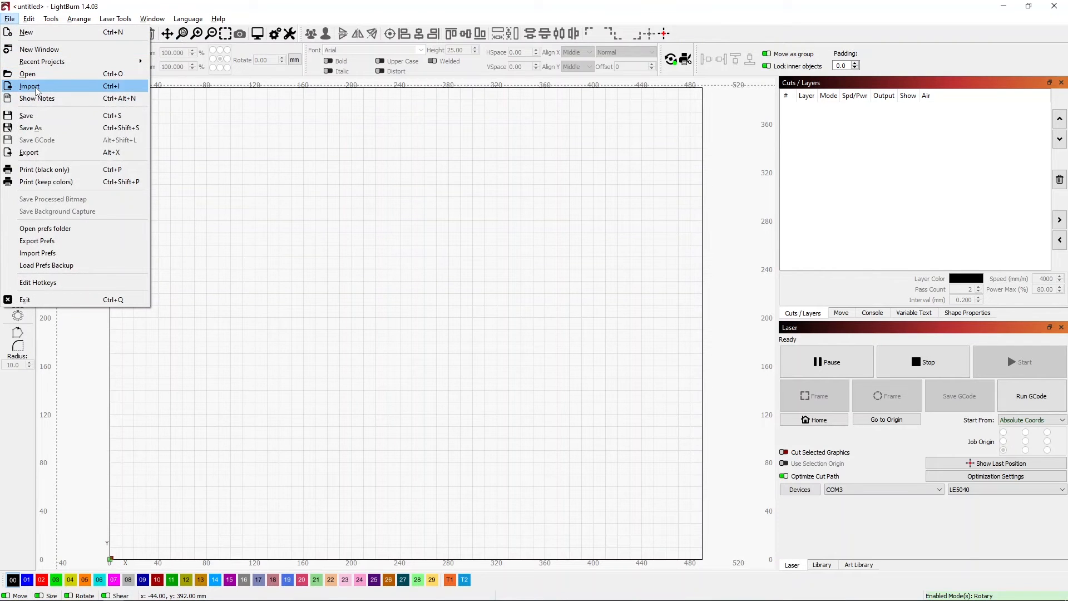
left_click(29, 86)
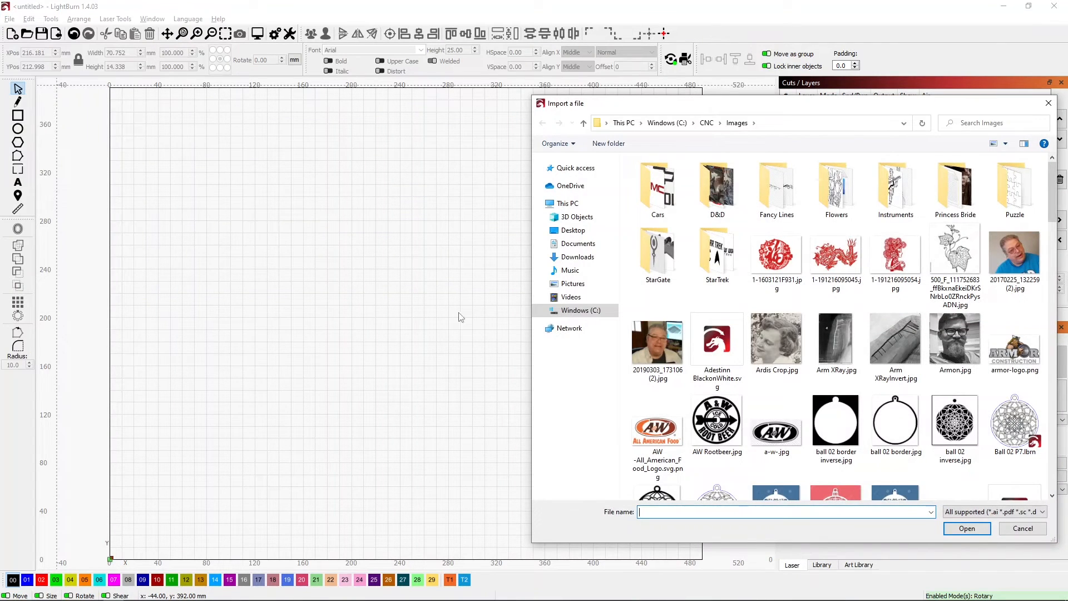
mouse_move(969, 508)
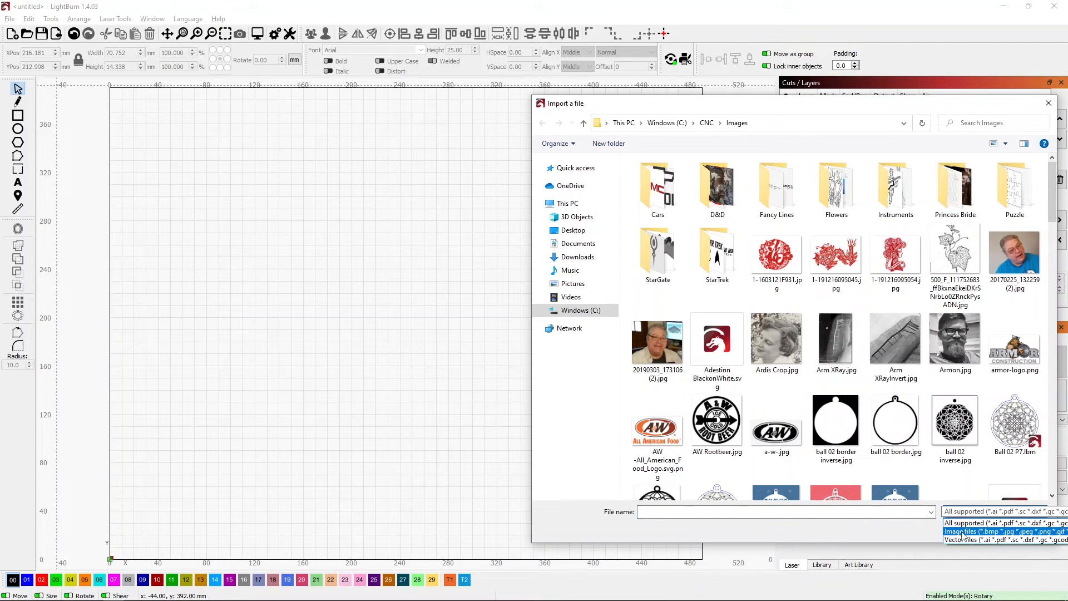
left_click(1001, 539)
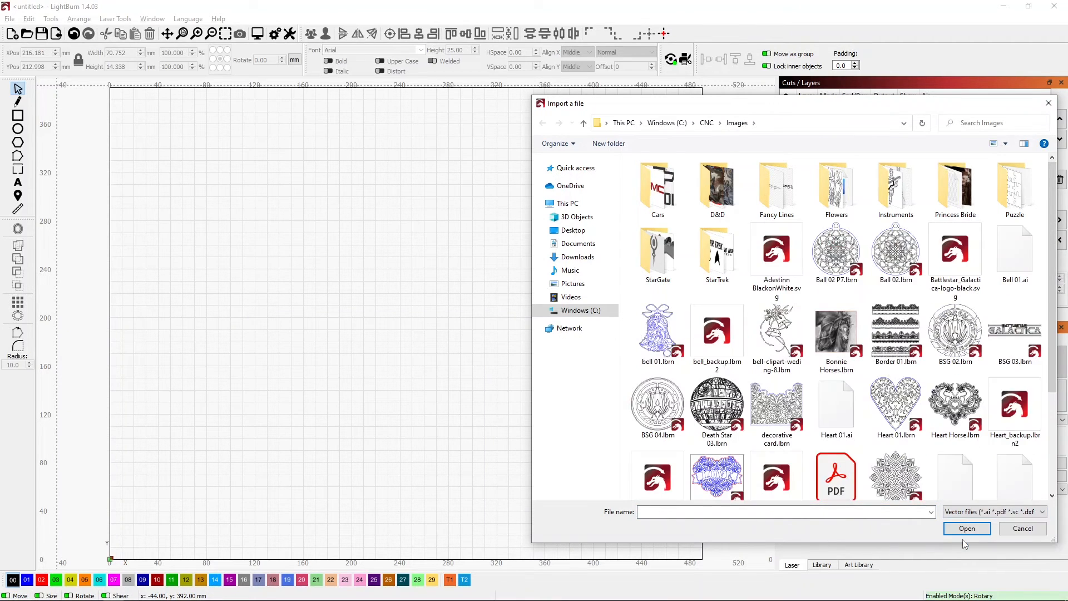
left_click(776, 384)
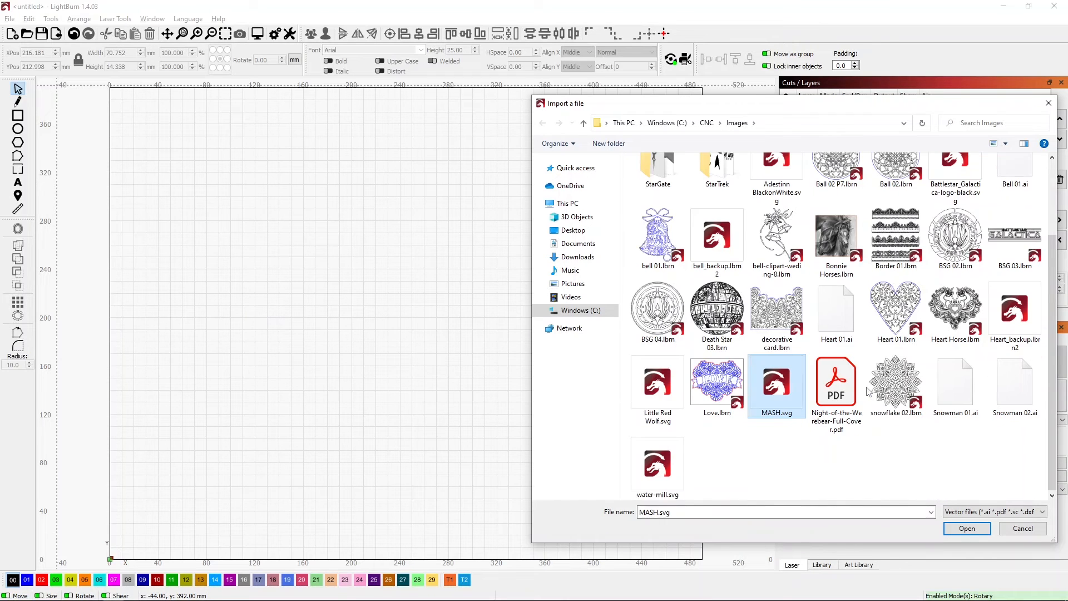
mouse_move(777, 398)
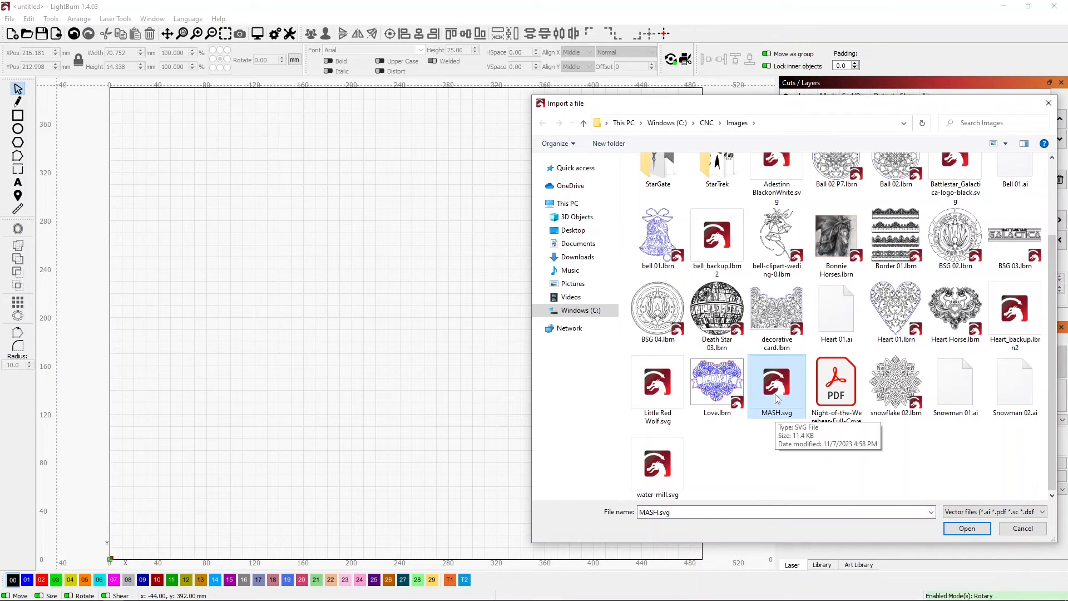
left_click(966, 527)
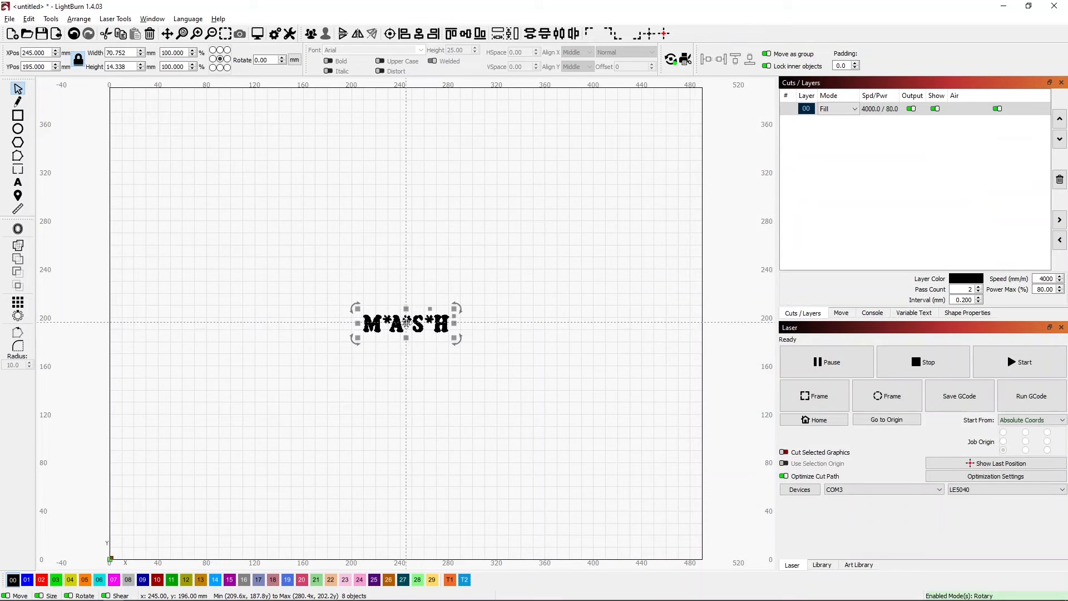
left_click(447, 340)
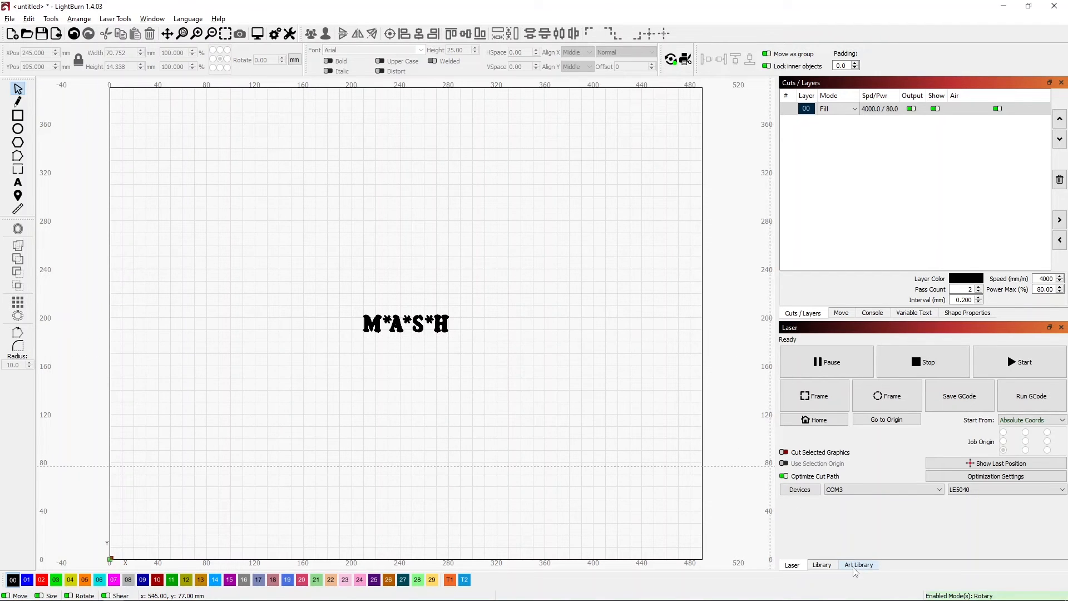
Step: Switch to the Art Library panel and select the LOGOs library for the title
left_click(858, 564)
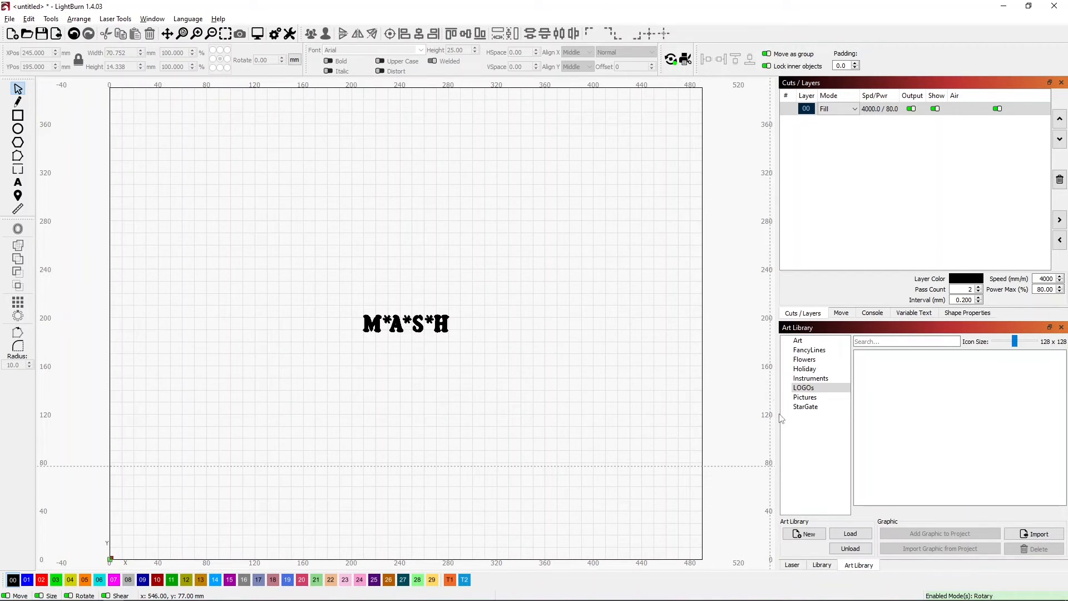
left_click(804, 387)
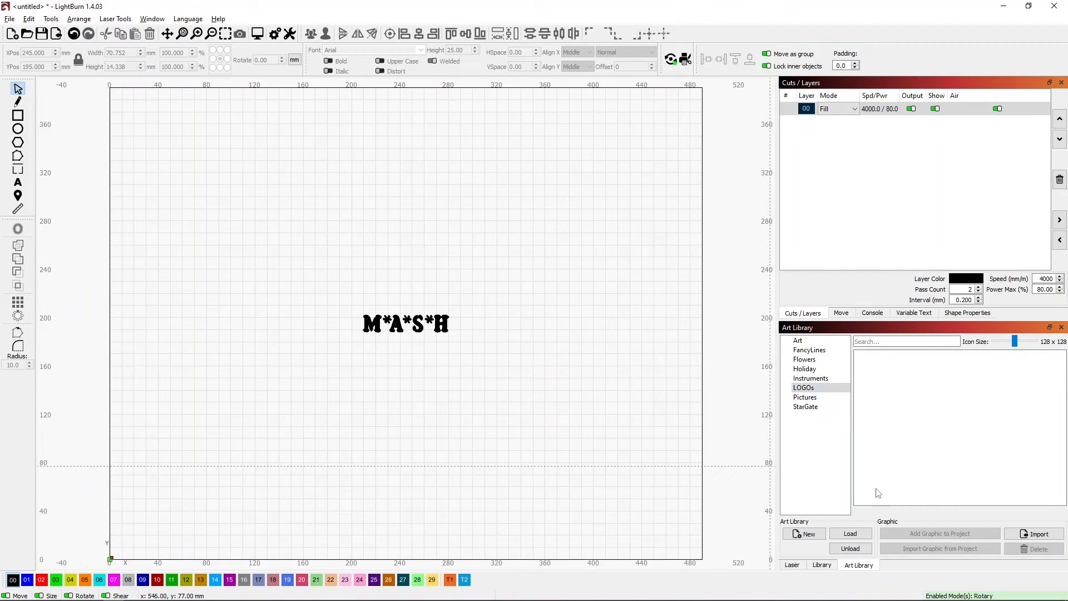
mouse_move(1033, 533)
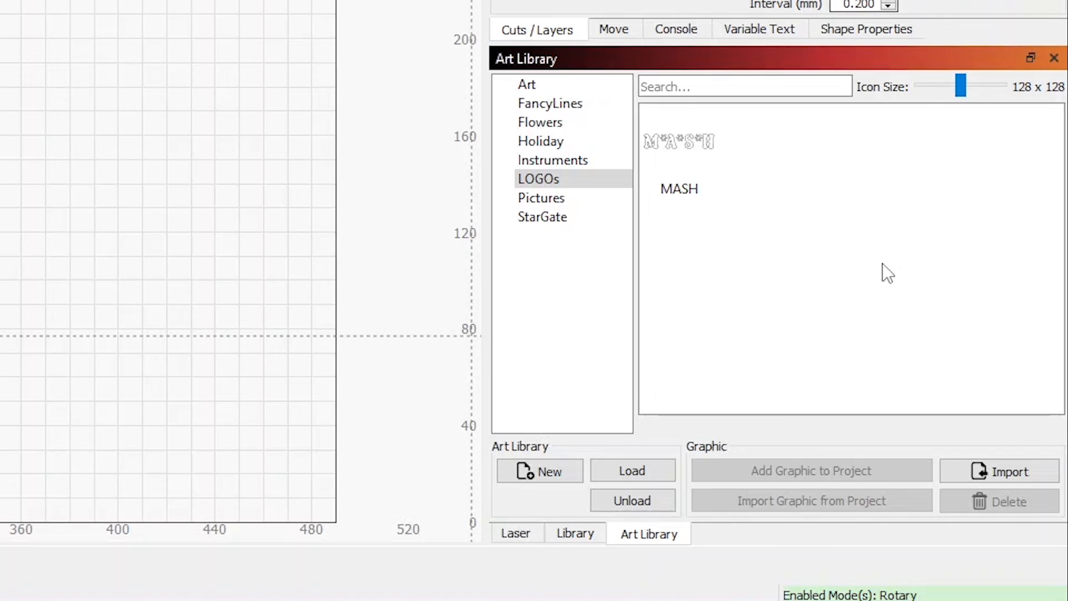
mouse_move(719, 202)
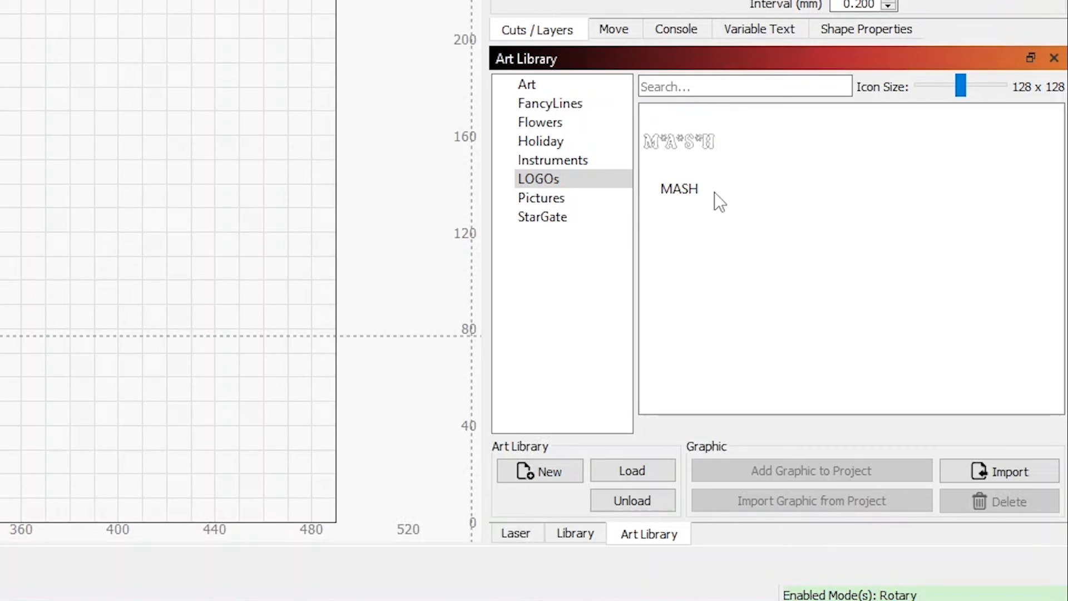
mouse_move(707, 216)
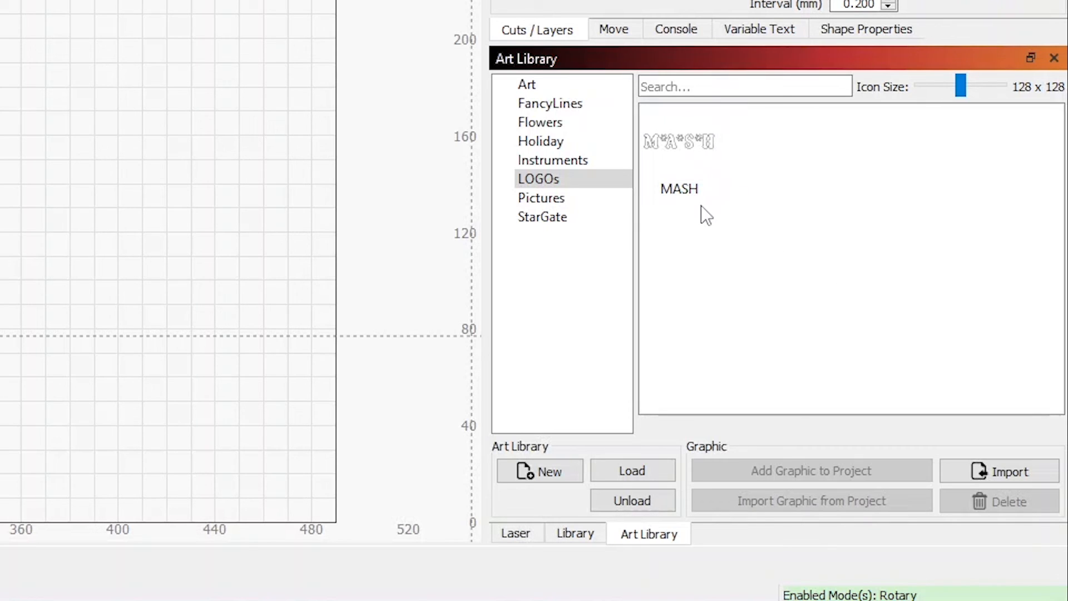